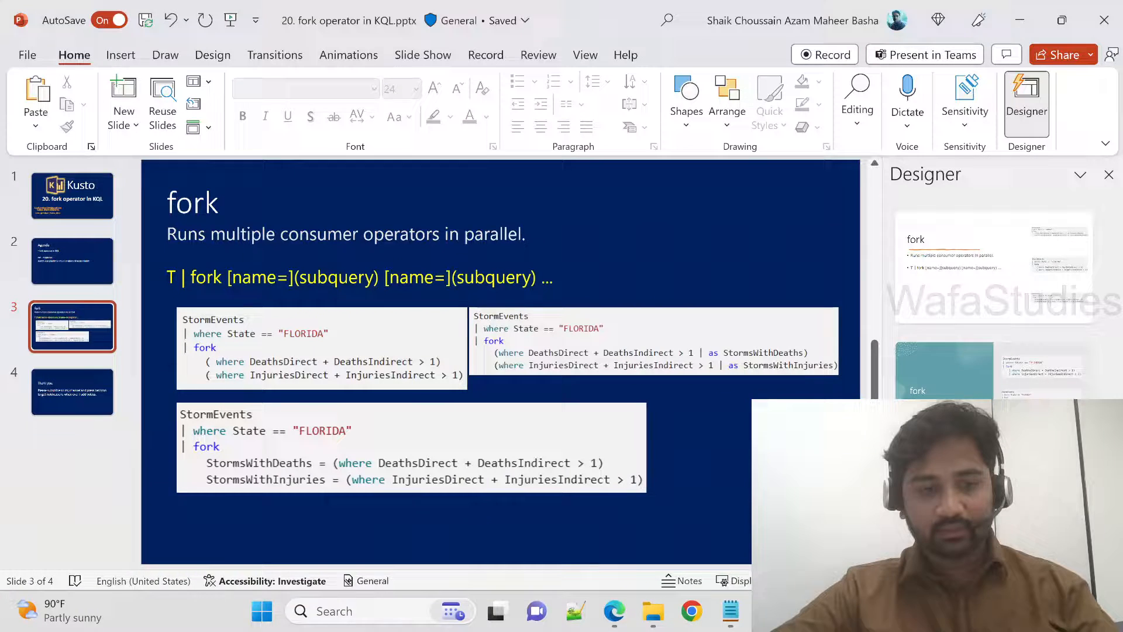
- Switch from the PowerPoint fork slide to the Azure Data Explorer browser window
{"action": "key", "text": "alt+tab"}
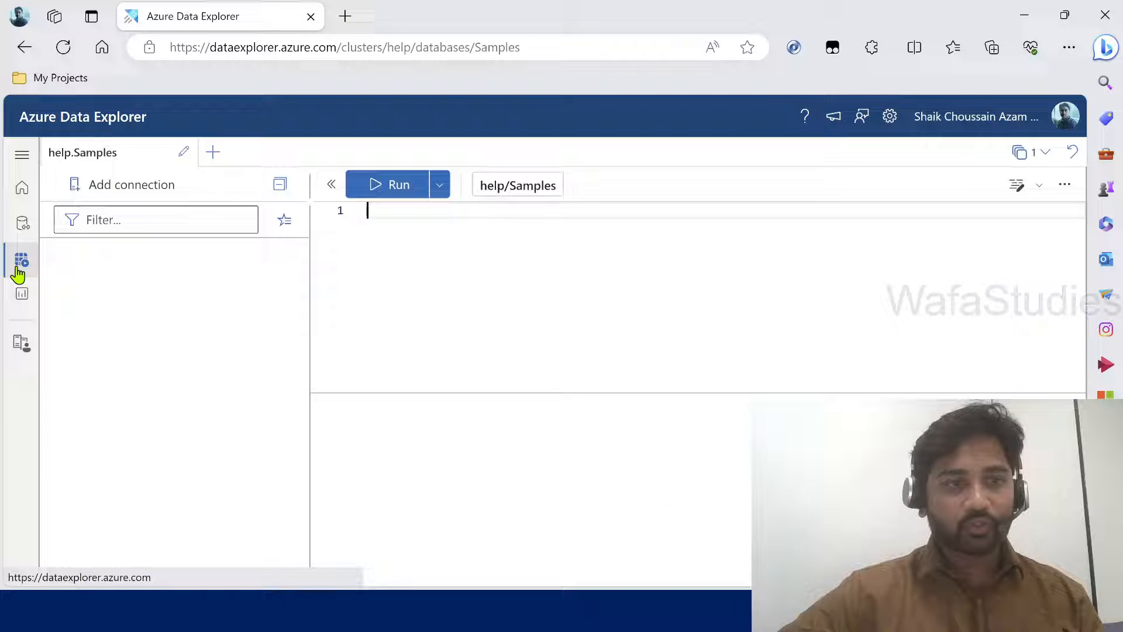
- Expand help > Samples, enter StormEvents on line 1, and collapse the connection pane
{"action": "left_click", "coordinate": [21, 260]}
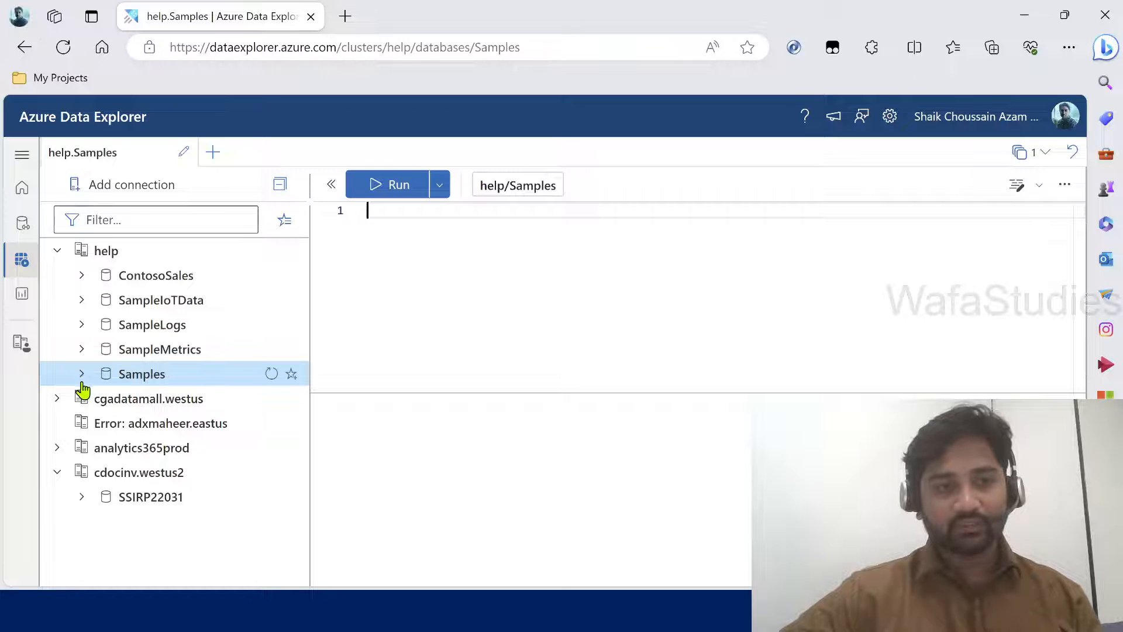
{"action": "left_click", "coordinate": [82, 374]}
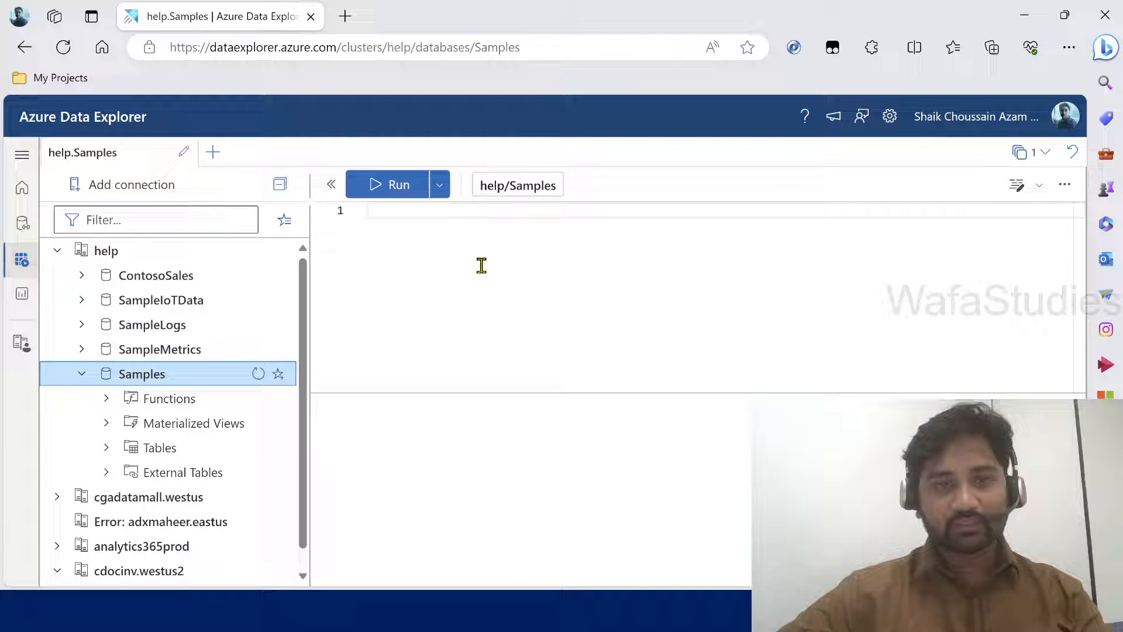
{"action": "type", "text": "StormEvents"}
{"action": "type", "text": "|"}
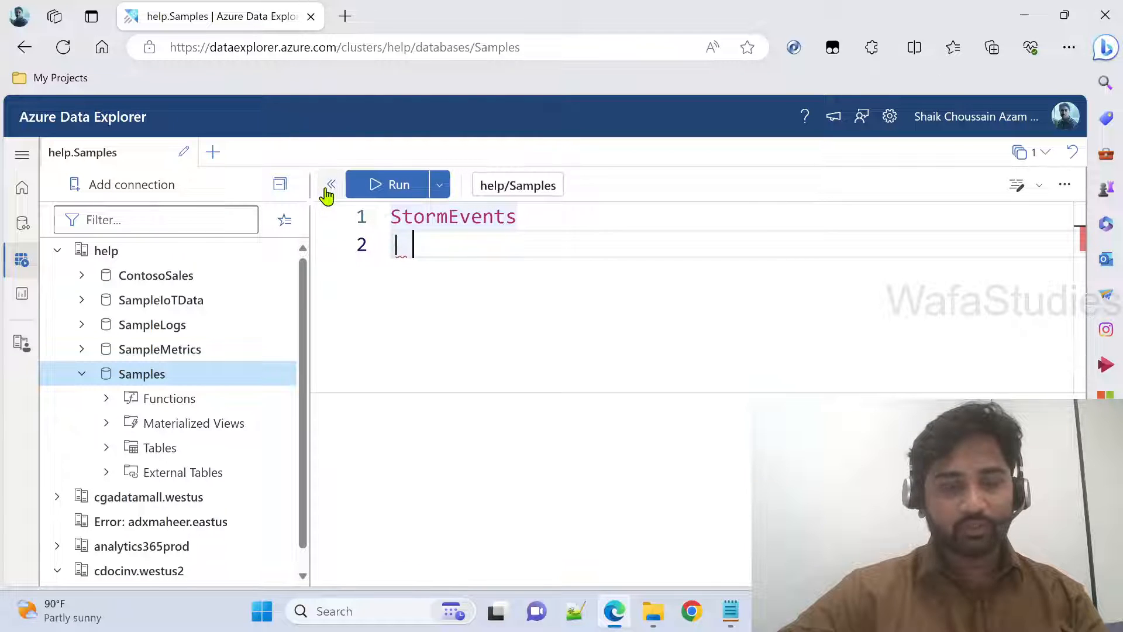
{"action": "left_click", "coordinate": [330, 184]}
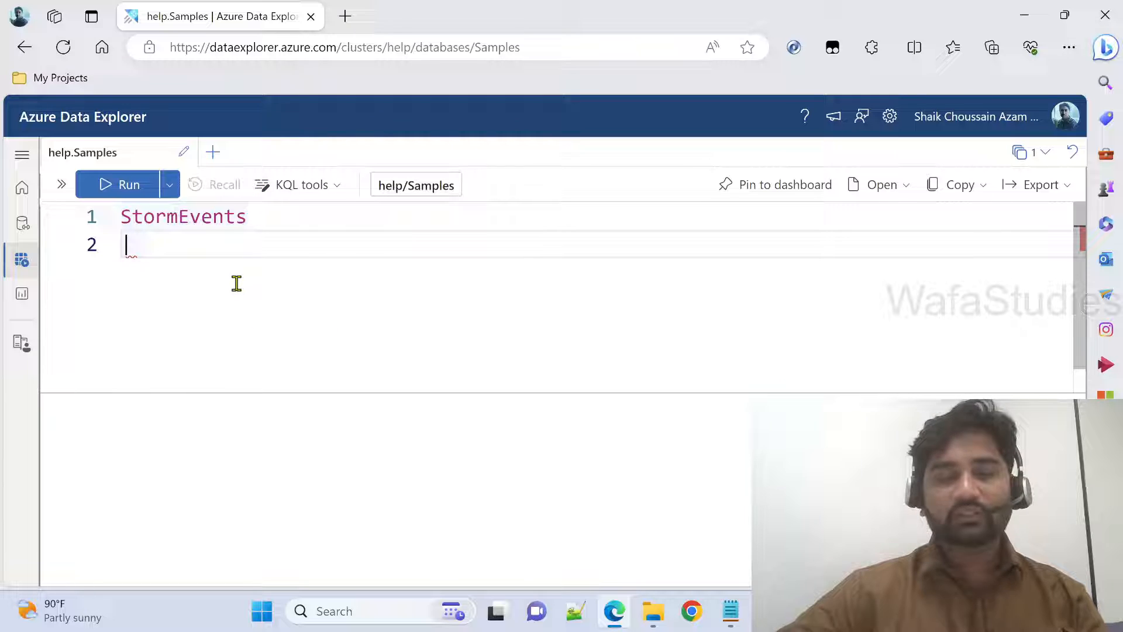
{"action": "mouse_move", "coordinate": [250, 250]}
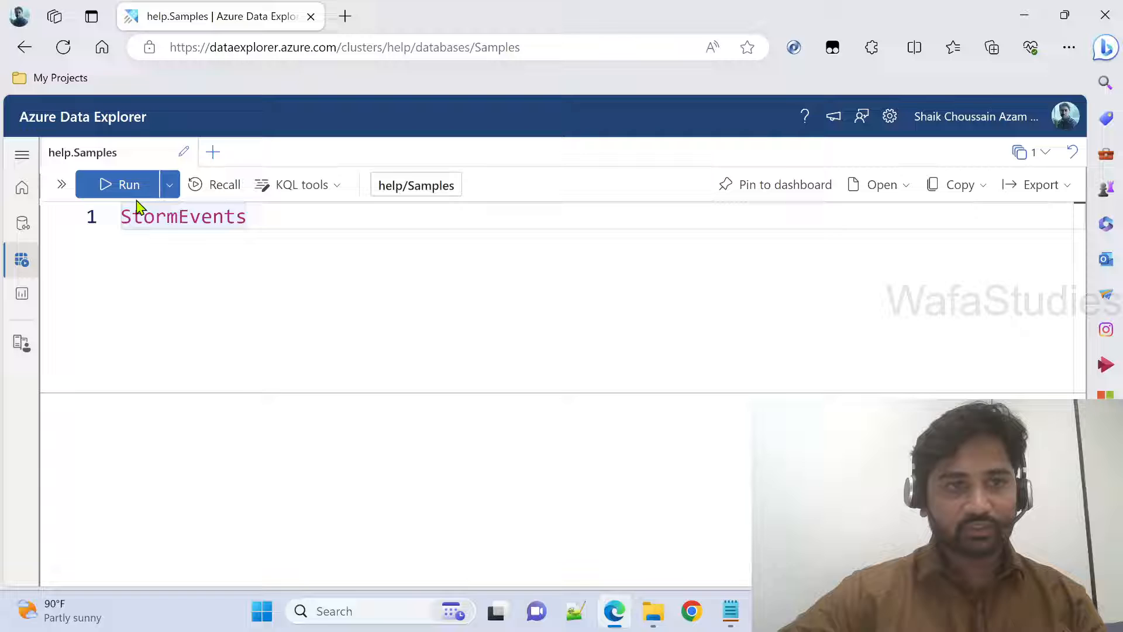
- Run the bare StormEvents query and browse its 59,066 result records
{"action": "left_click", "coordinate": [117, 185]}
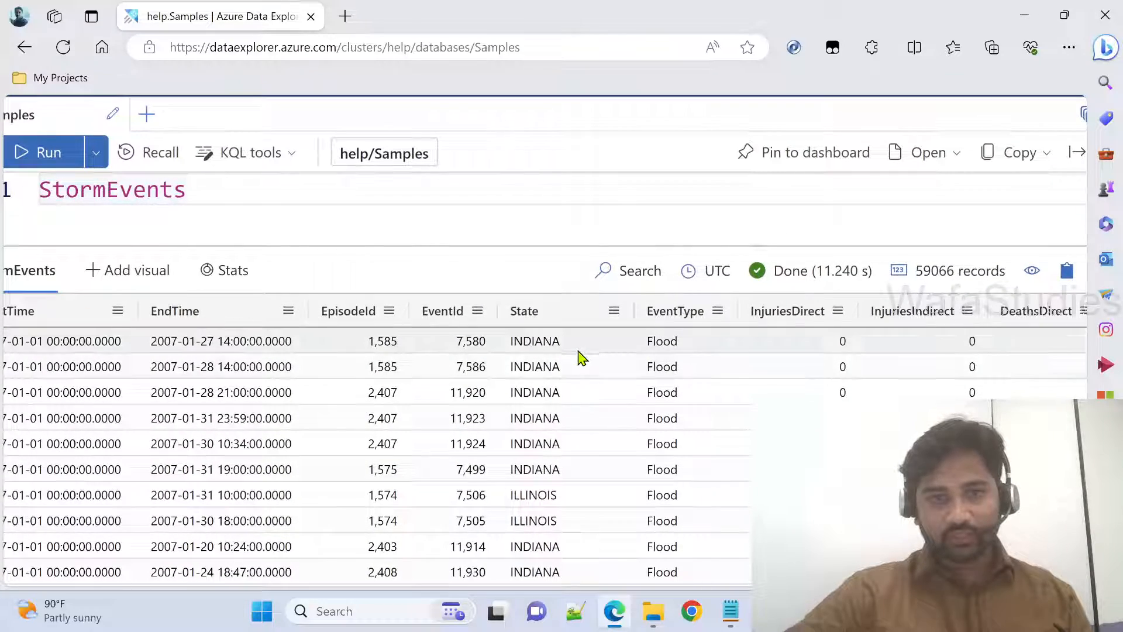
{"action": "scroll", "scroll_direction": "down", "scroll_amount": 3}
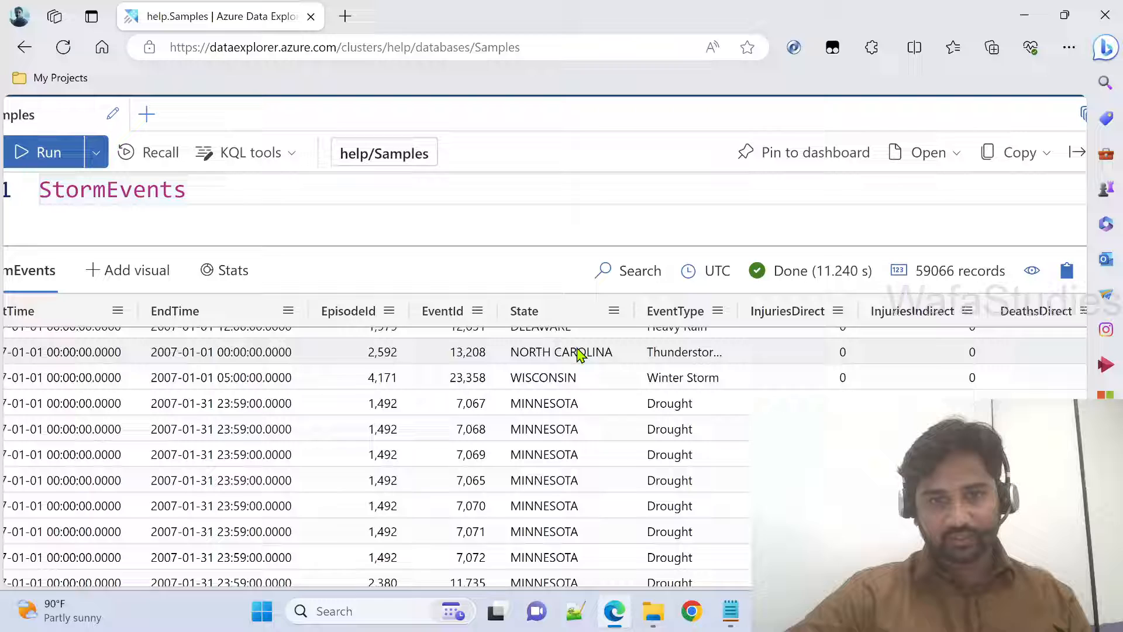
{"action": "scroll", "scroll_direction": "down", "scroll_amount": 3}
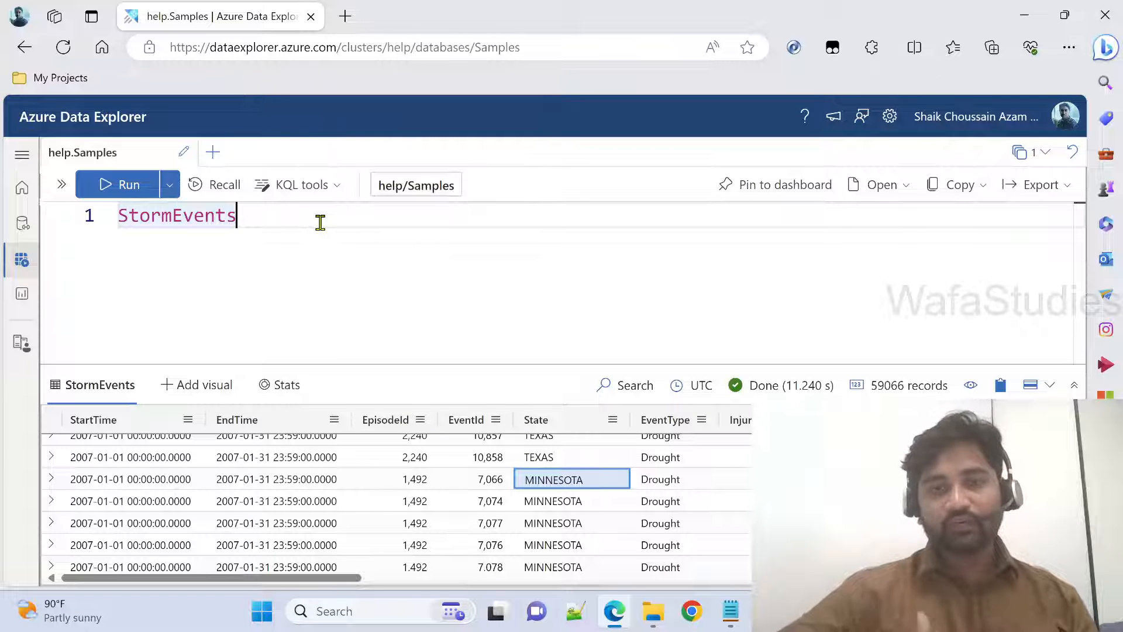
- Add | where State == "NEW YORK" and run it, returning 1,750 records
{"action": "key", "text": "Enter"}
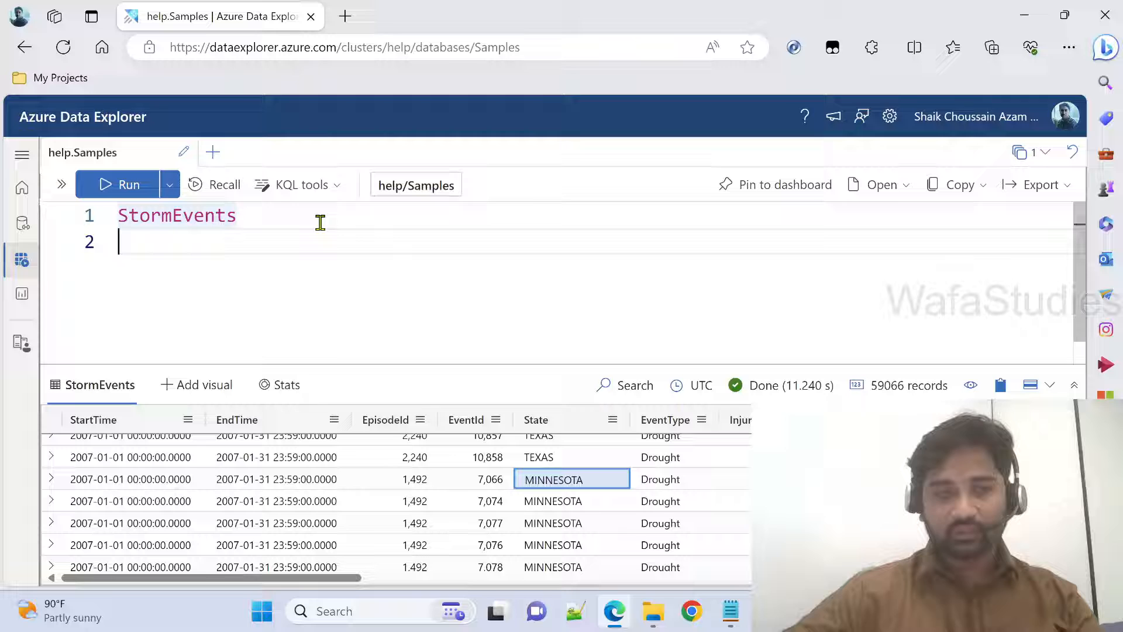
{"action": "type", "text": "| State"}
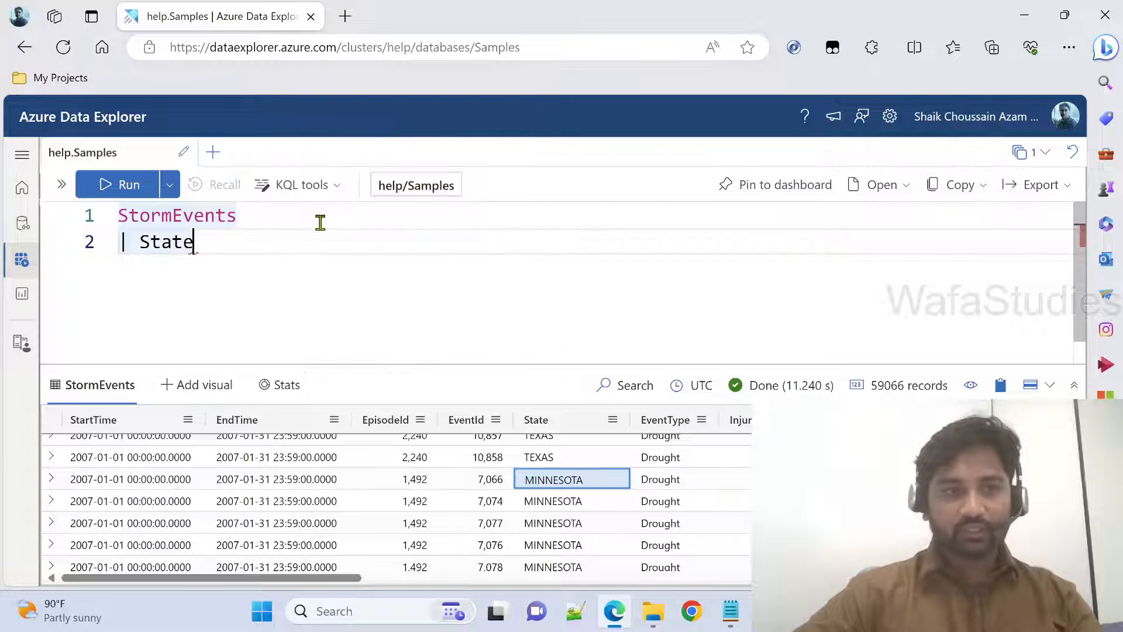
{"action": "key", "text": "Backspace"}
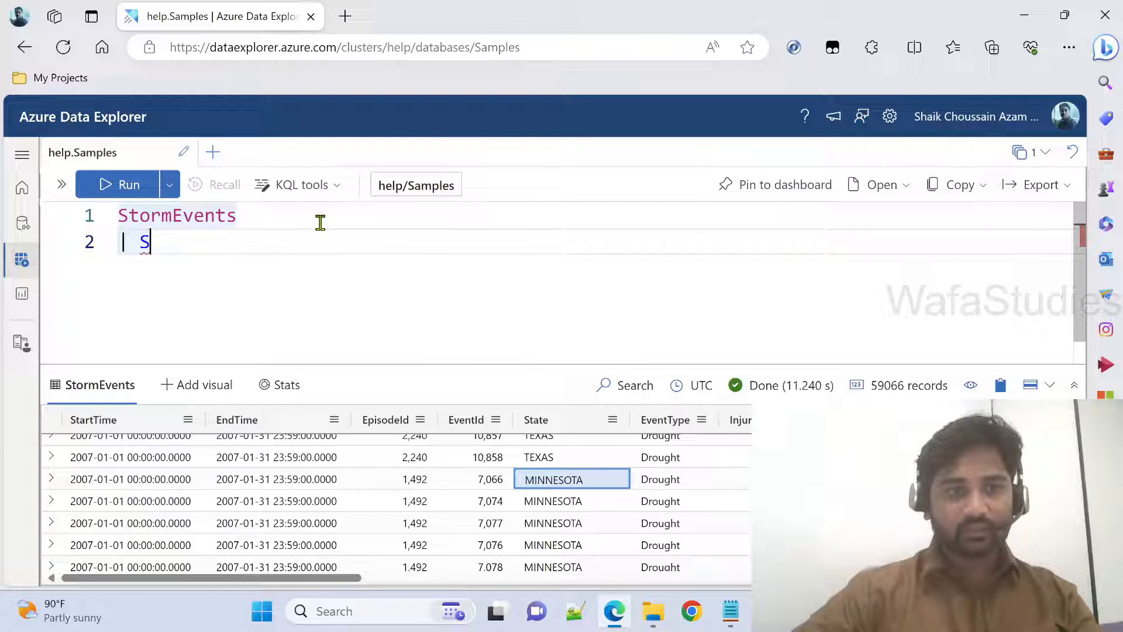
{"action": "type", "text": "where State == \""}
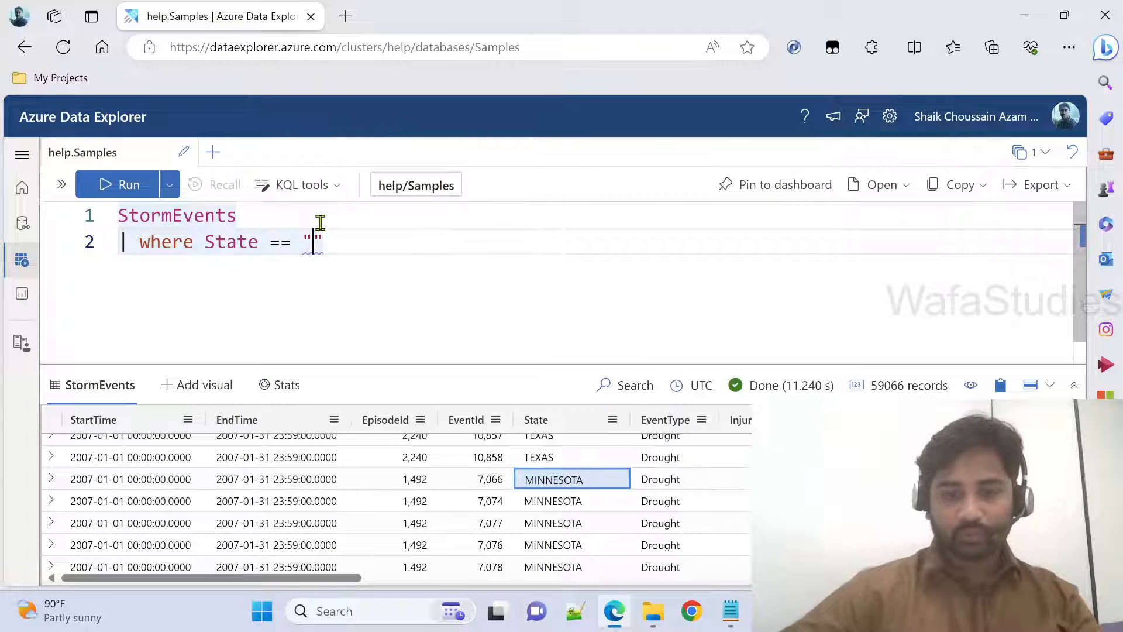
{"action": "type", "text": "NEW Y"}
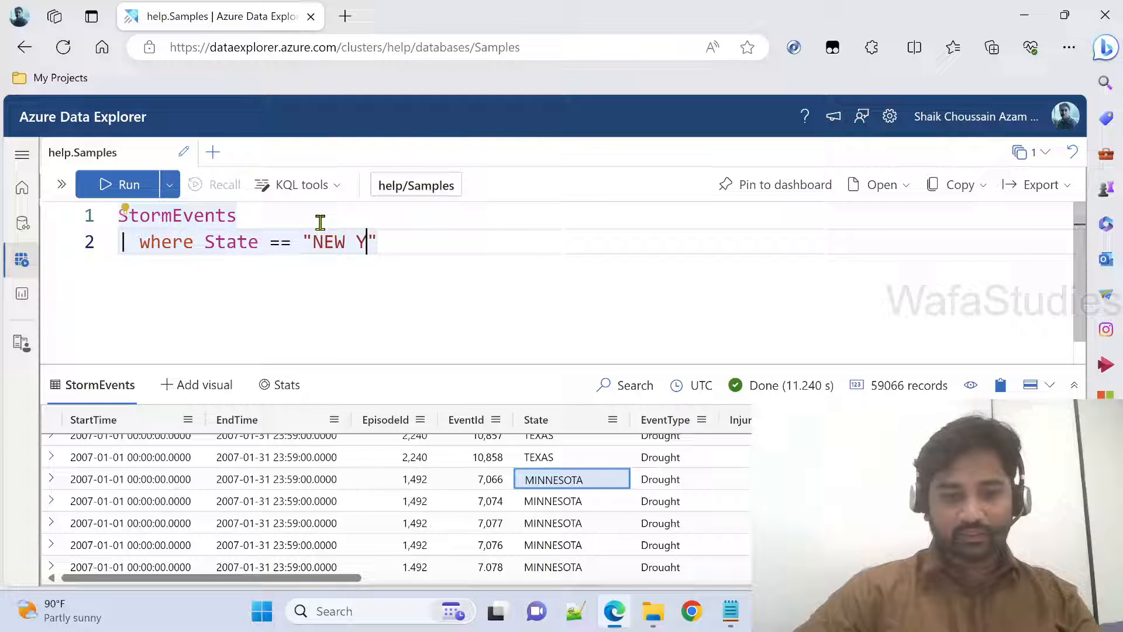
{"action": "type", "text": "ORK"}
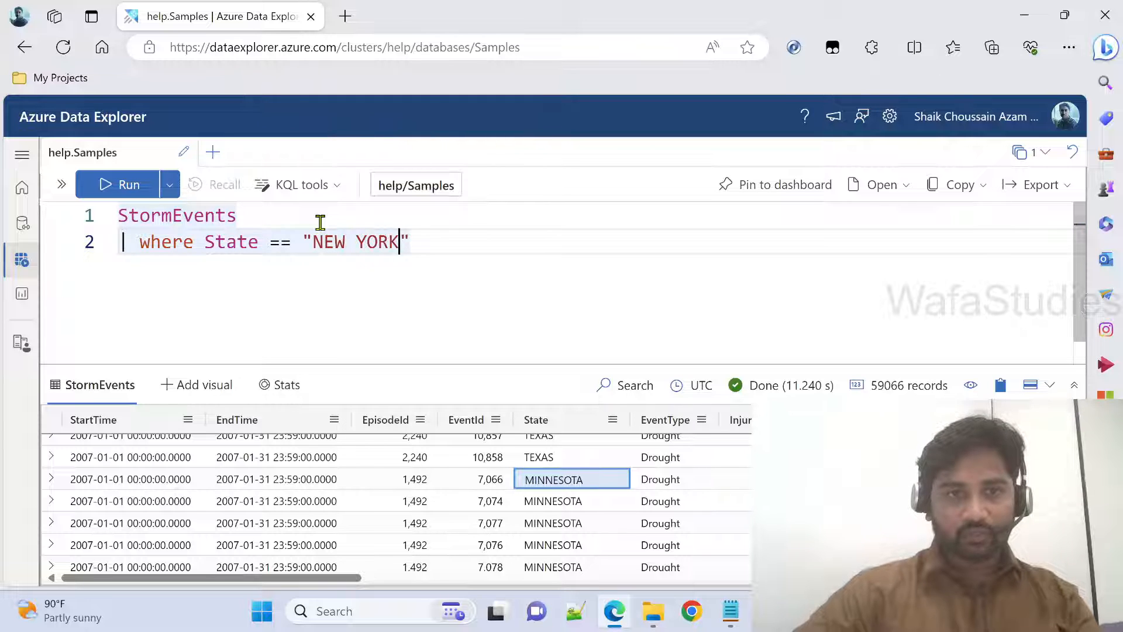
{"action": "left_click", "coordinate": [121, 185]}
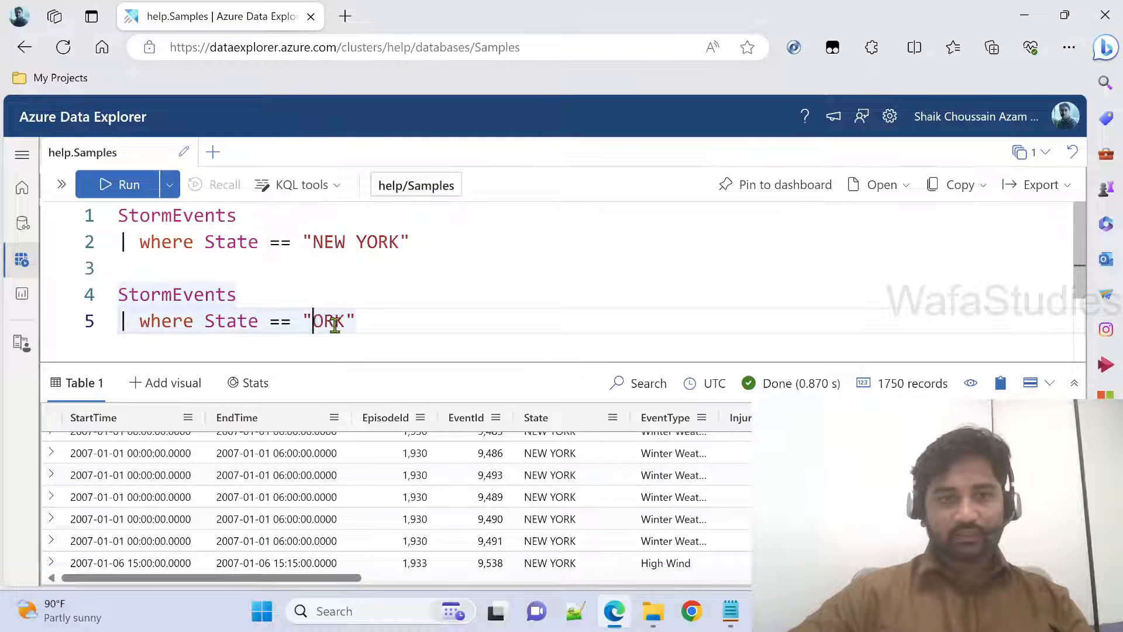
- Change the second query's state to "FLORIDA" and run it, returning 1,042 records
{"action": "type", "text": "FLORIDA"}
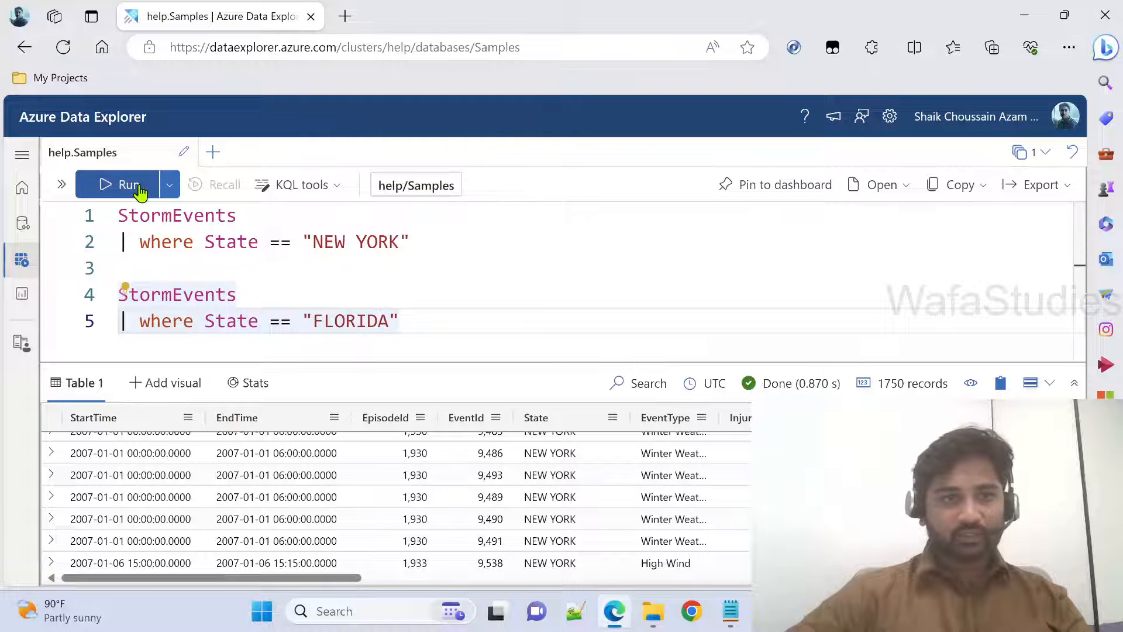
{"action": "left_click", "coordinate": [117, 184]}
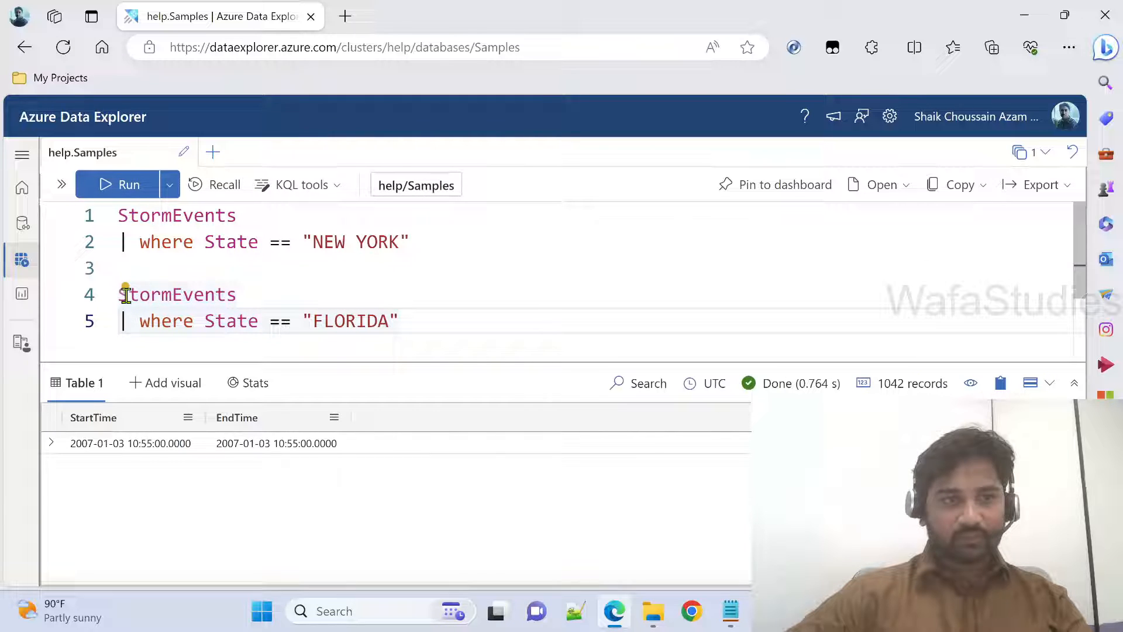
{"action": "left_click", "coordinate": [116, 185]}
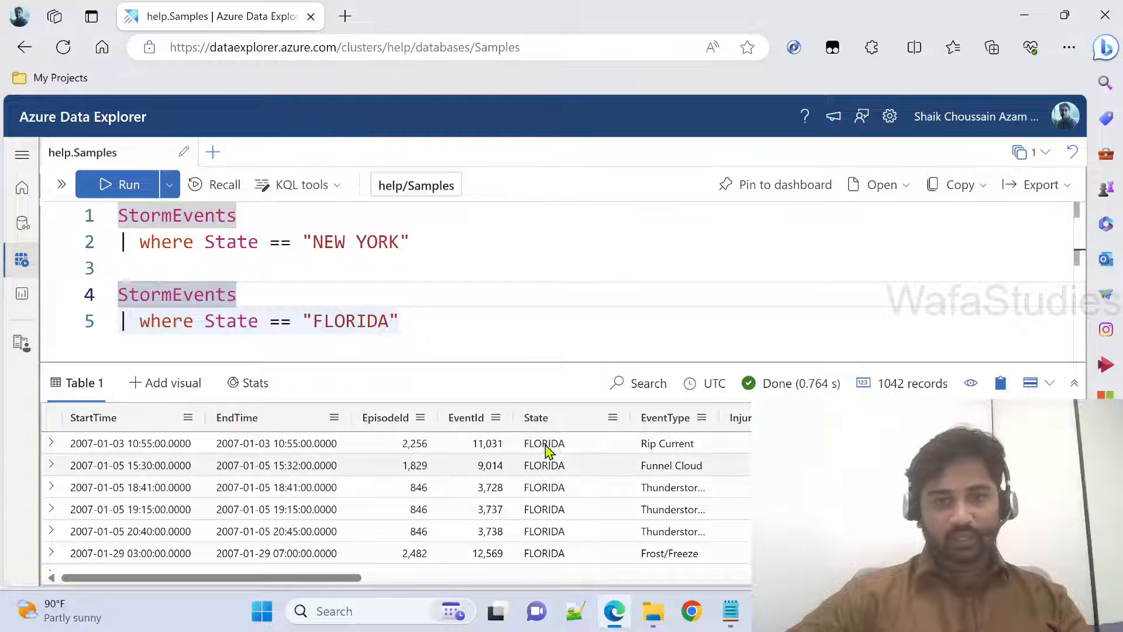
{"action": "left_click", "coordinate": [544, 443]}
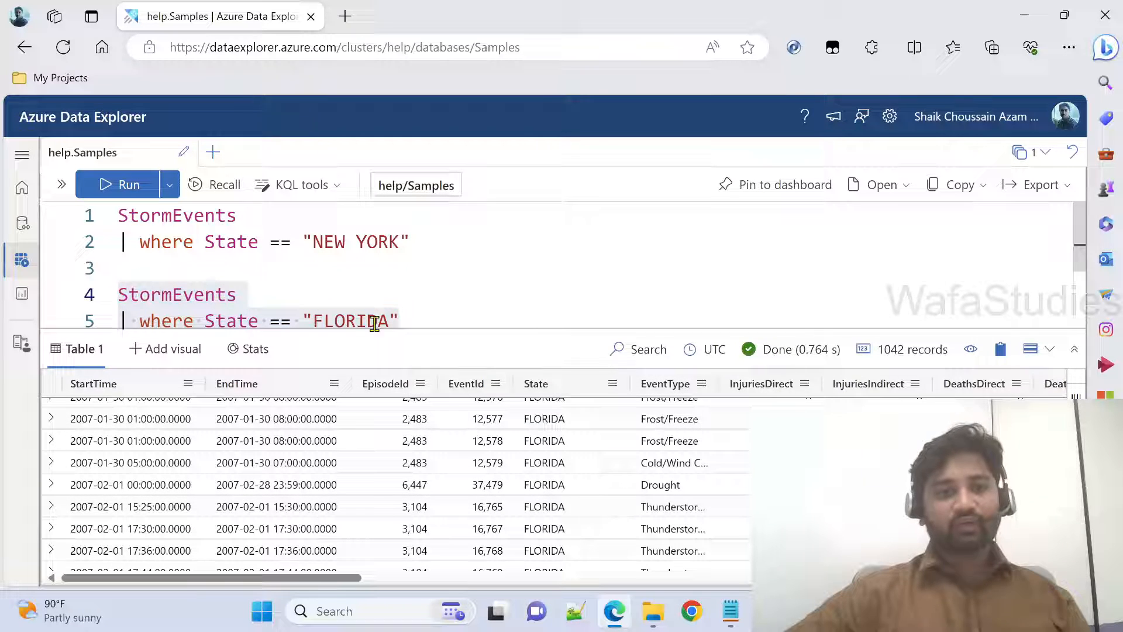
{"action": "mouse_move", "coordinate": [388, 414]}
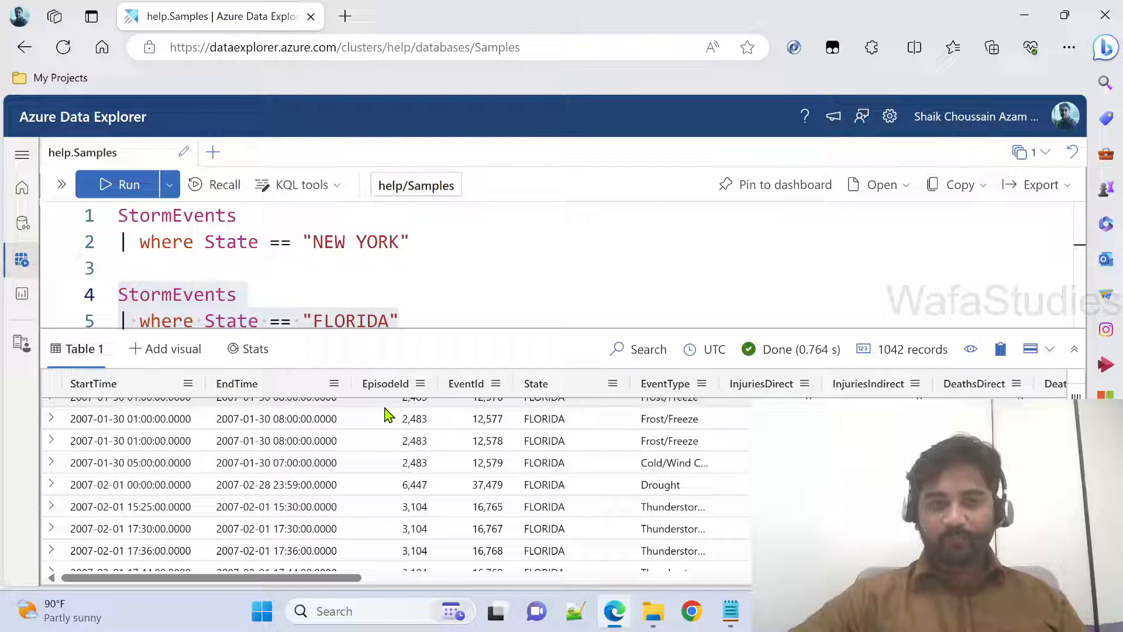
{"action": "mouse_move", "coordinate": [412, 377]}
{"action": "type", "text": "| for"}
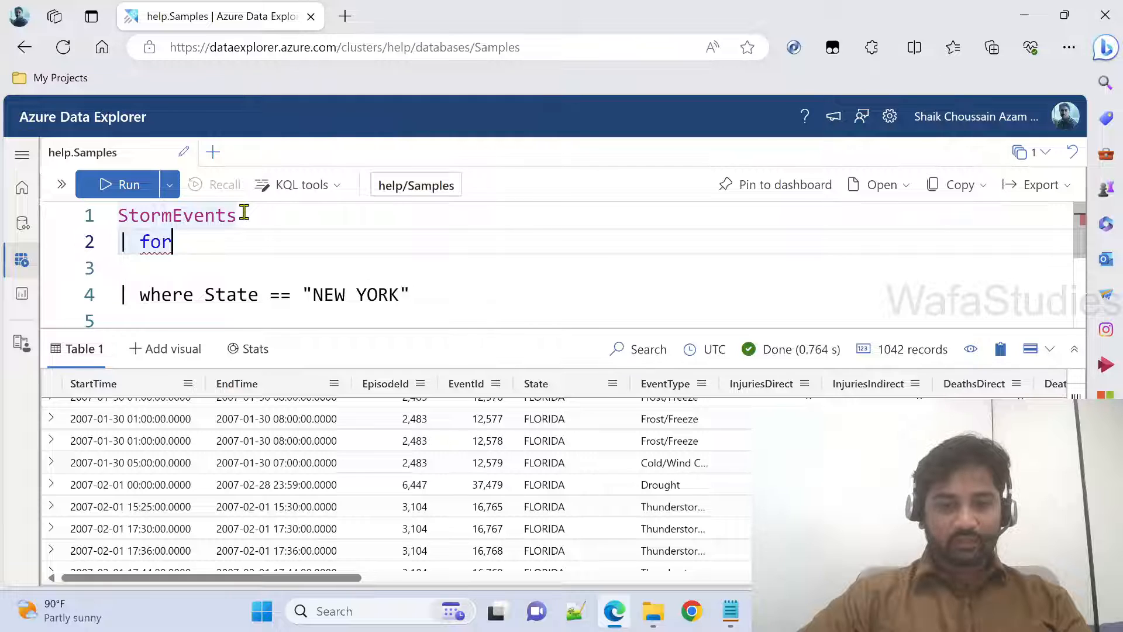
- Wrap the NEW YORK filter in fork parentheses and add a second (where State == "FLORIDA") branch
{"action": "type", "text": "k"}
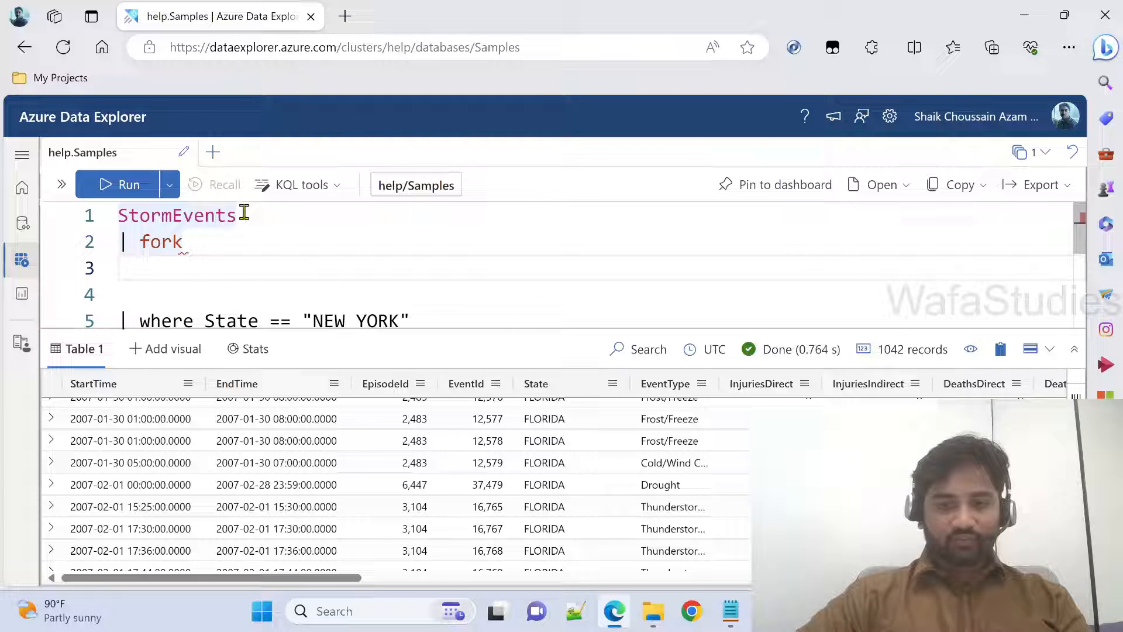
{"action": "type", "text": "()"}
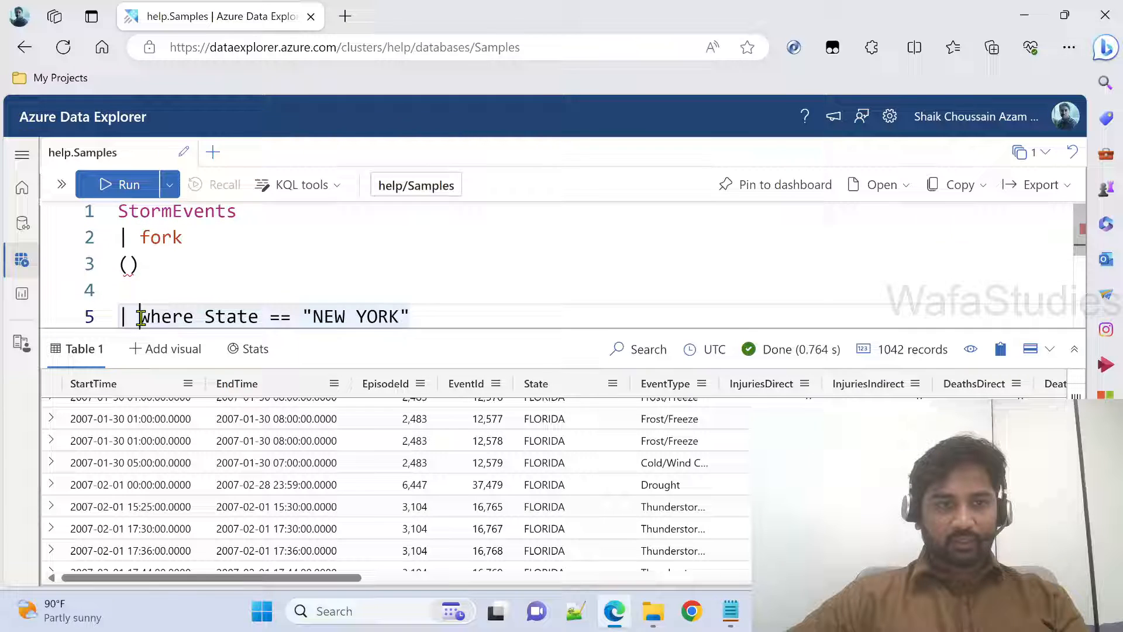
{"action": "left_click_drag", "start_coordinate": [141, 315], "coordinate": [412, 316]}
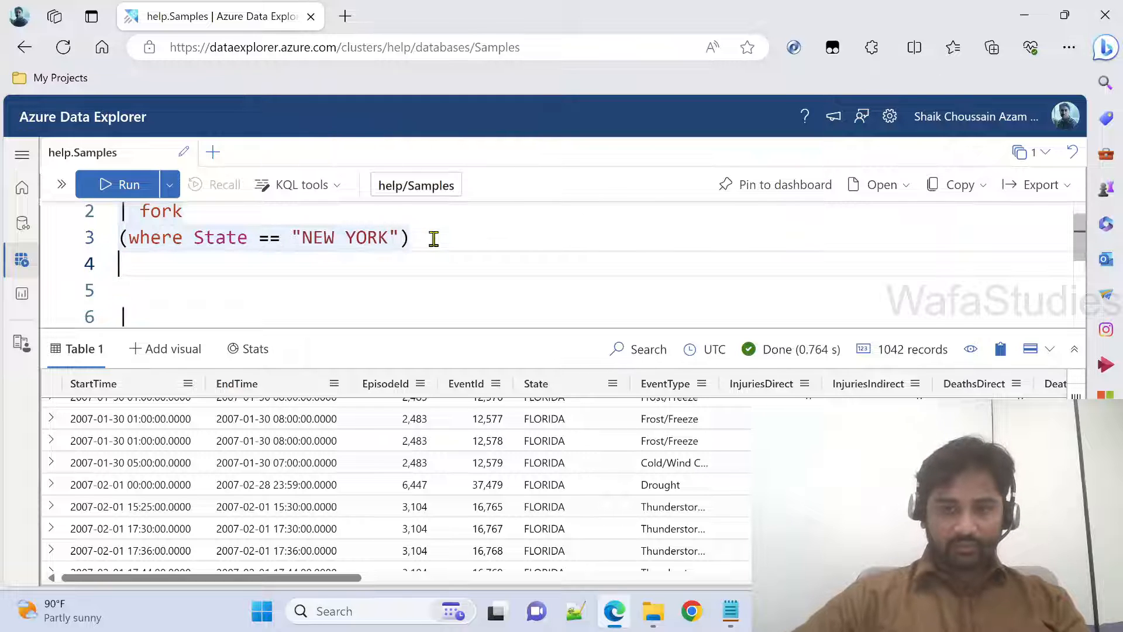
{"action": "type", "text": "()"}
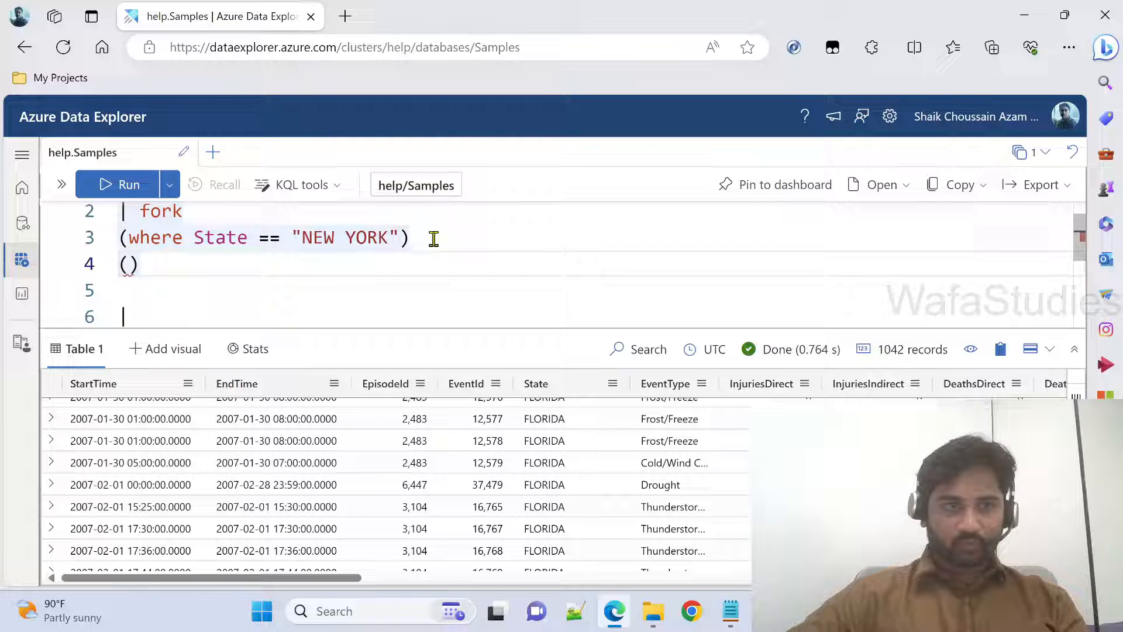
{"action": "type", "text": "where State == \"FLORIDA"}
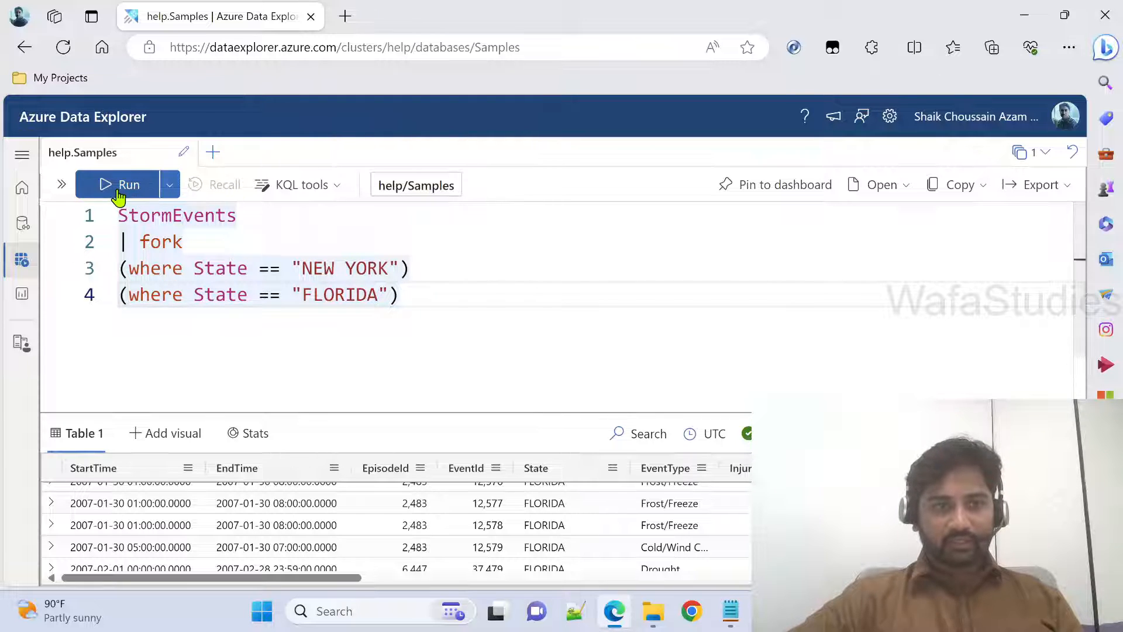
- Run the two-branch fork query and view both GenericResult tables
{"action": "left_click", "coordinate": [123, 184]}
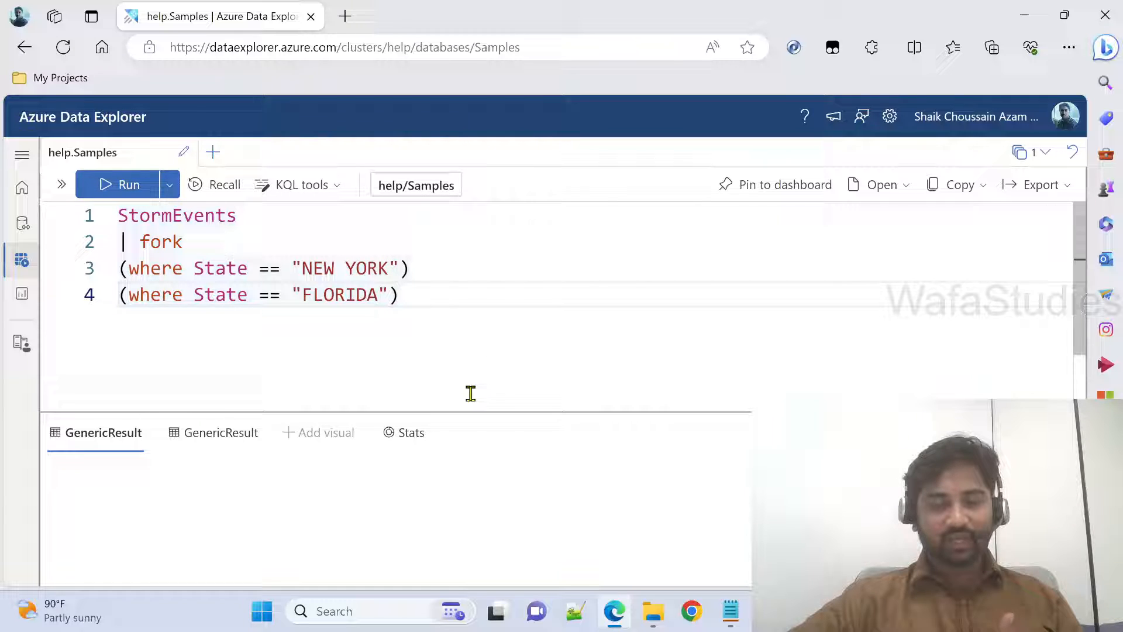
{"action": "left_click", "coordinate": [117, 184]}
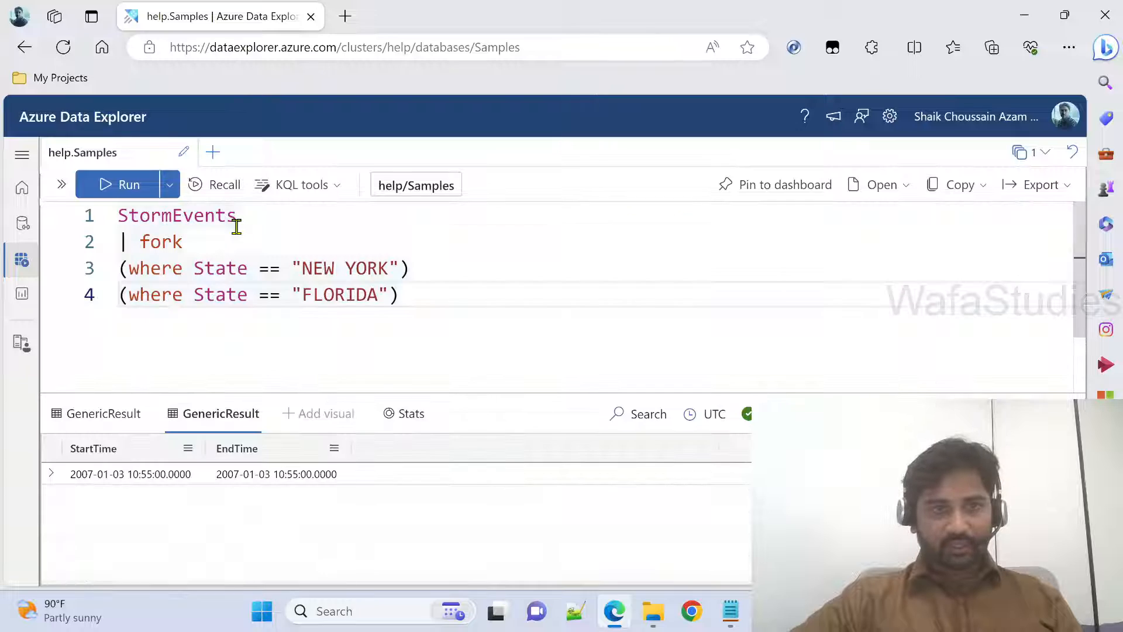
{"action": "left_click", "coordinate": [119, 185]}
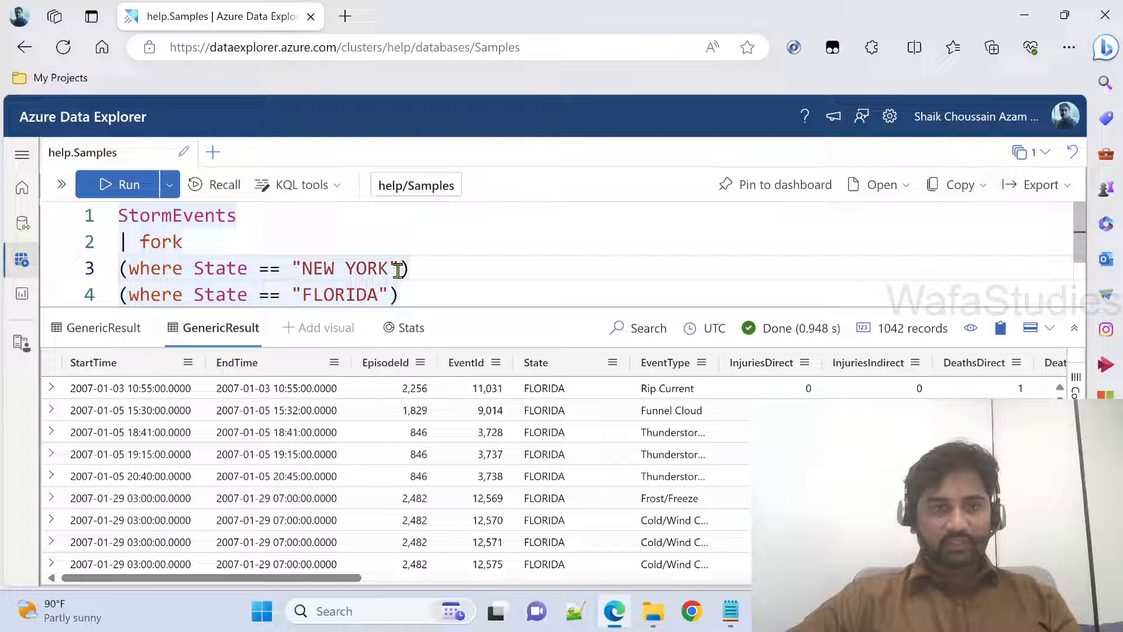
- Append | as newyorkData and | as floridaData to the two fork subqueries
{"action": "type", "text": "|"}
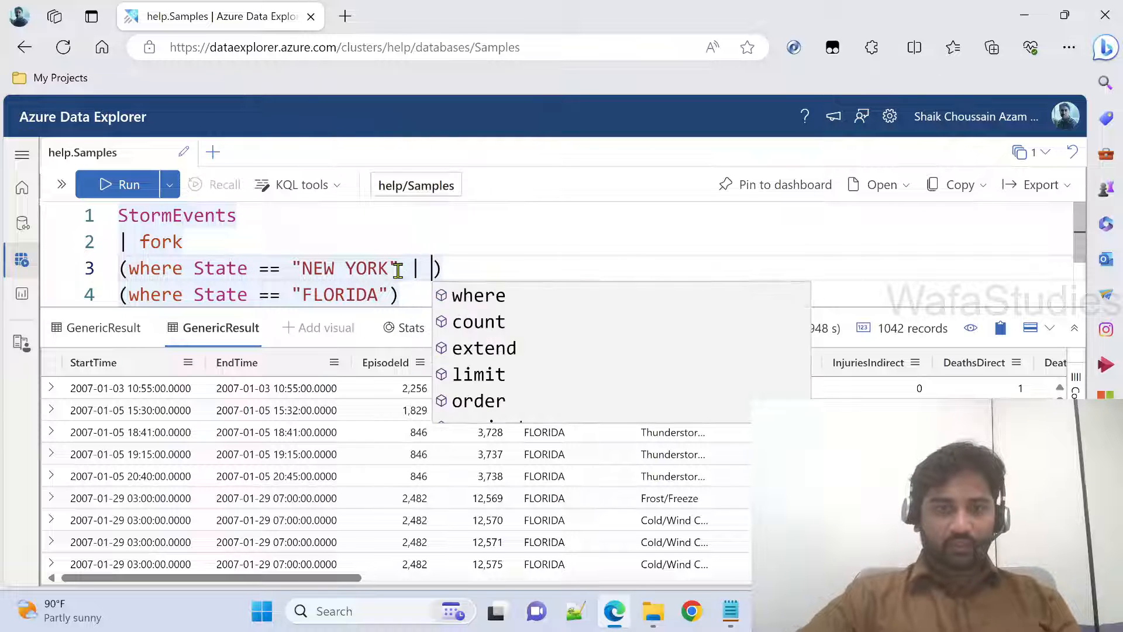
{"action": "type", "text": "as"}
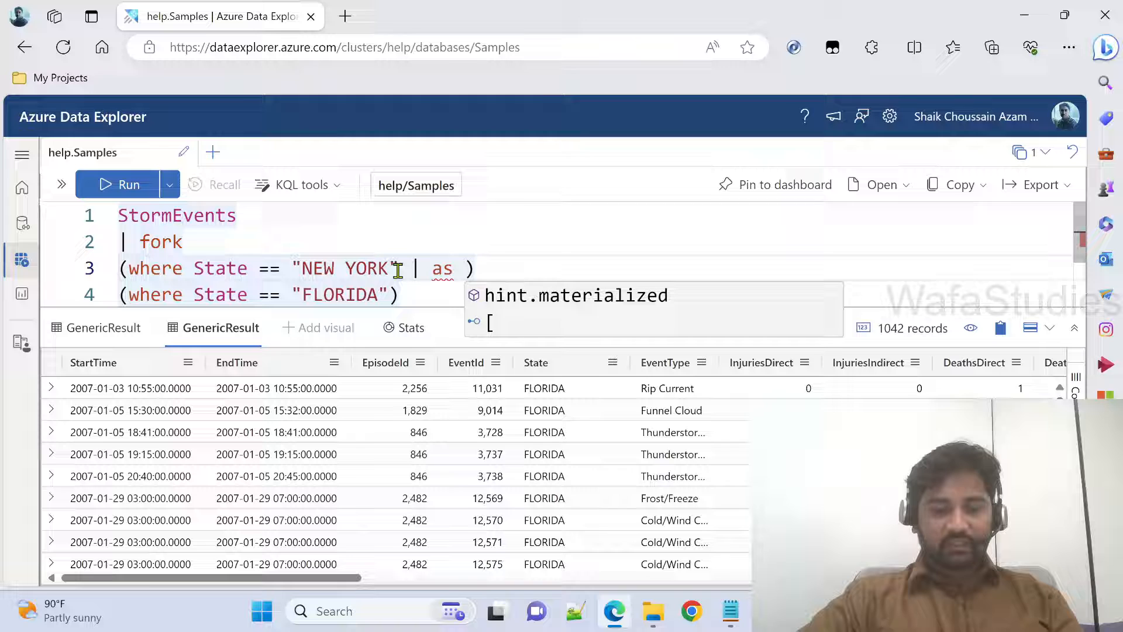
{"action": "type", "text": "newyork"}
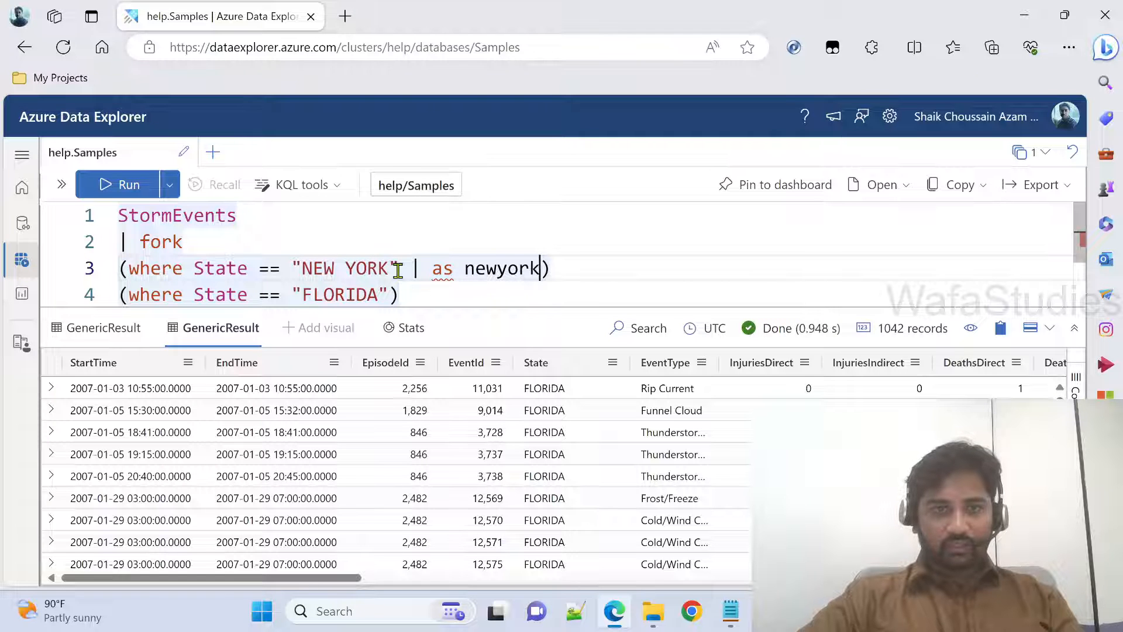
{"action": "type", "text": "Data"}
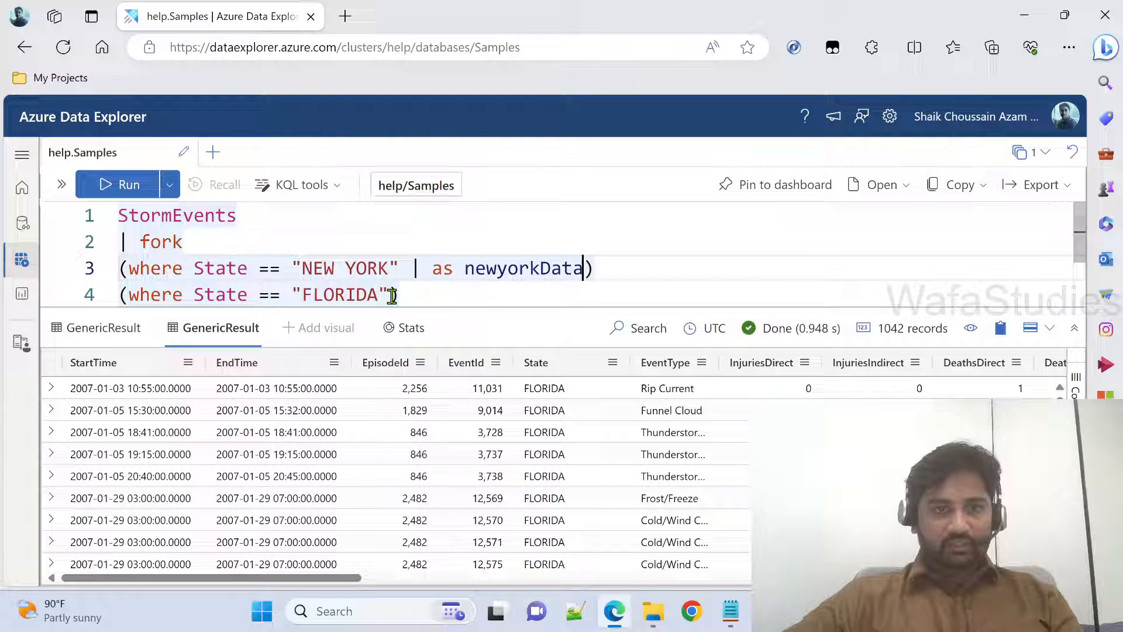
{"action": "type", "text": "| as"}
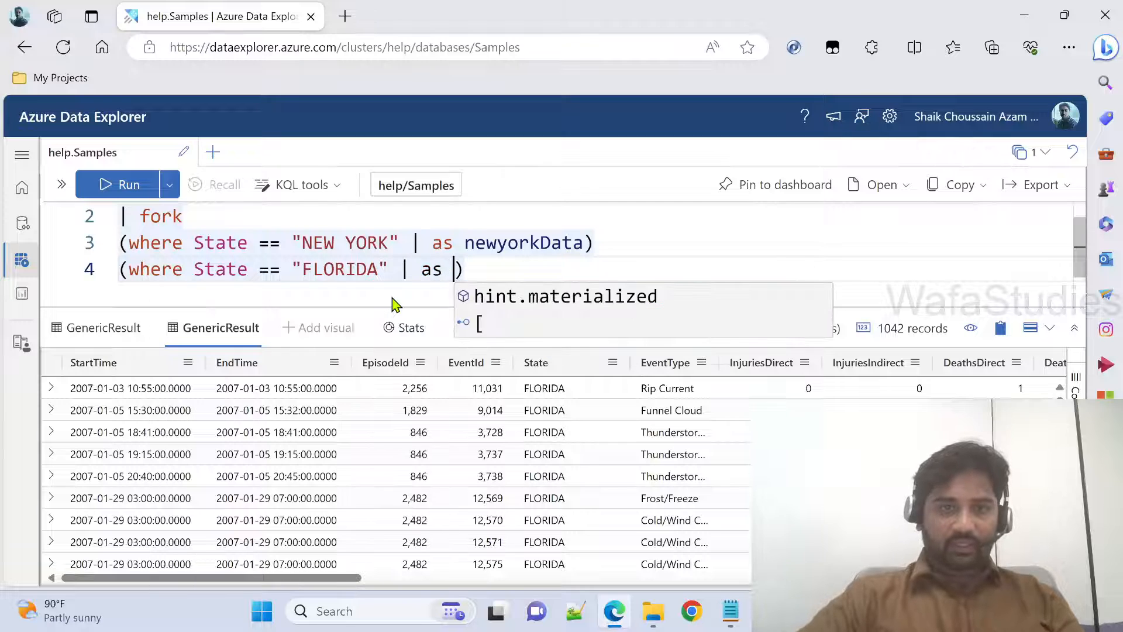
{"action": "type", "text": "flor"}
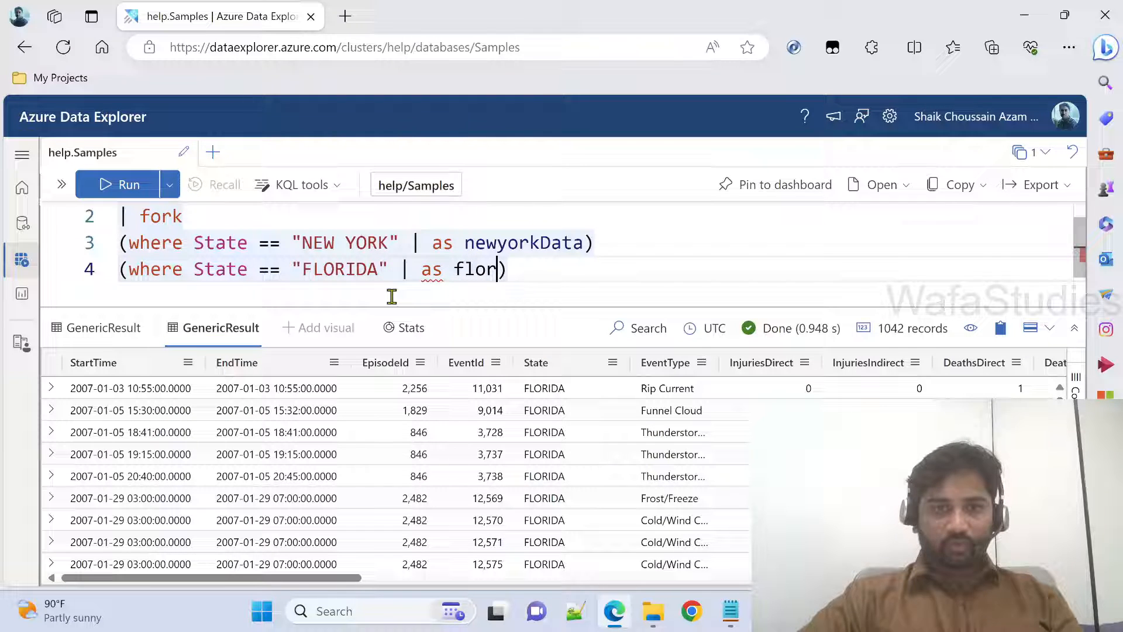
{"action": "type", "text": "idaData"}
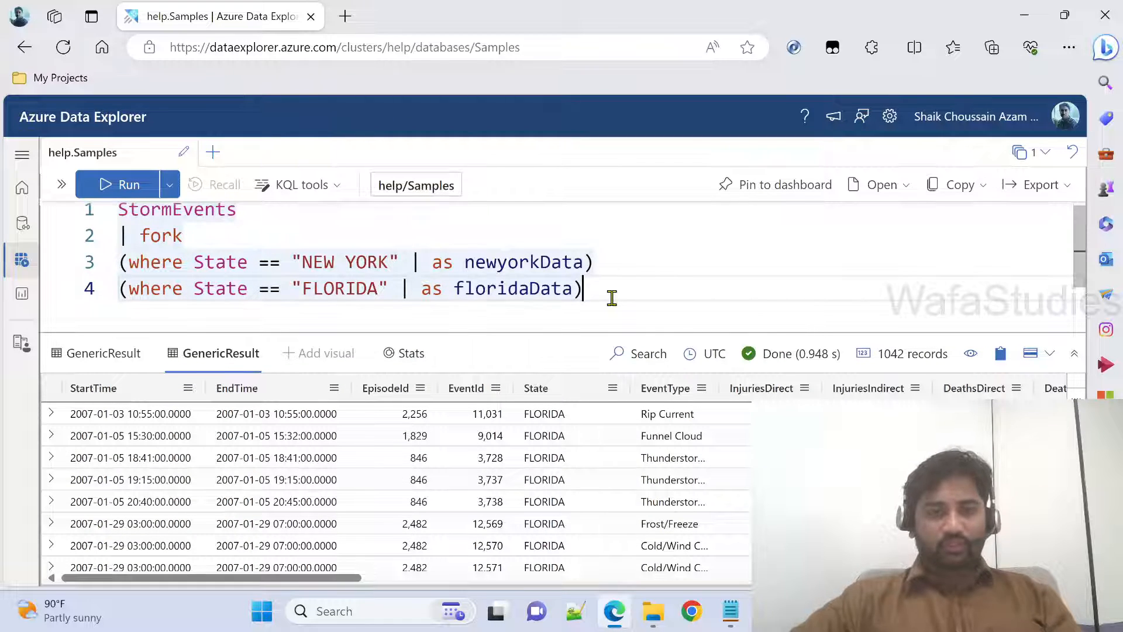
- Run the query and check the newyorkData and floridaData result tabs
{"action": "left_click", "coordinate": [119, 185]}
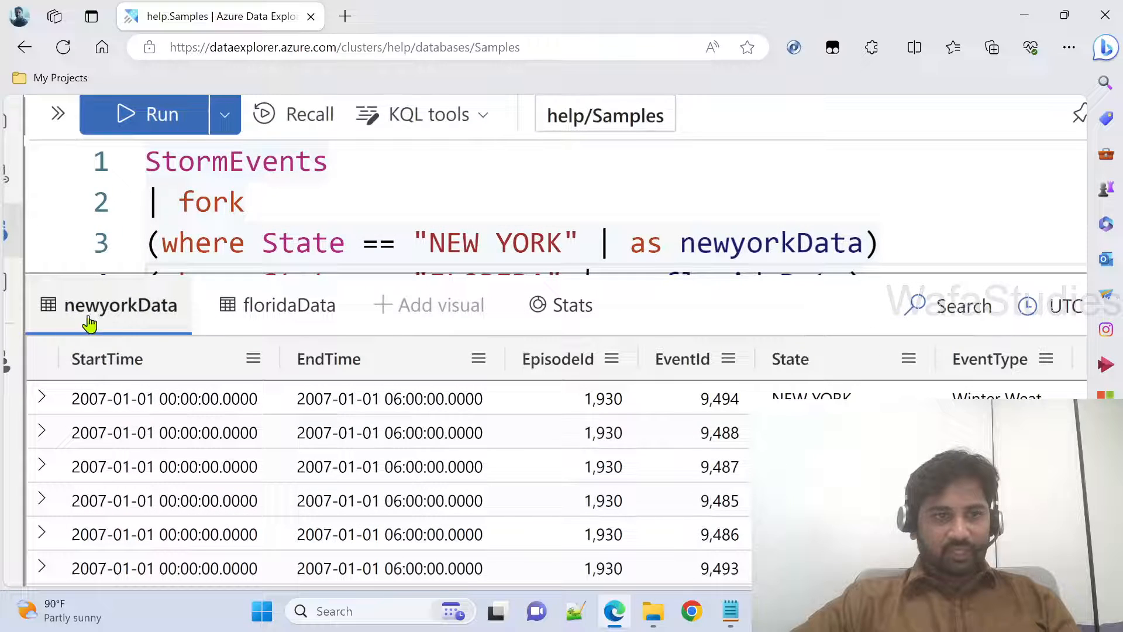
{"action": "left_click", "coordinate": [289, 305]}
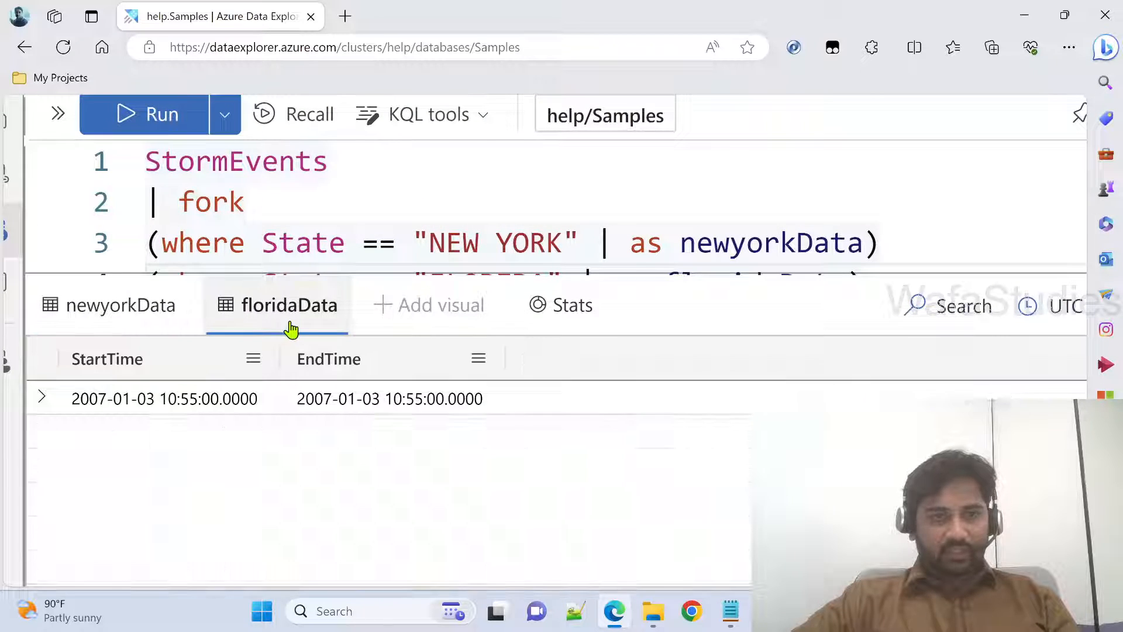
{"action": "left_click", "coordinate": [289, 304]}
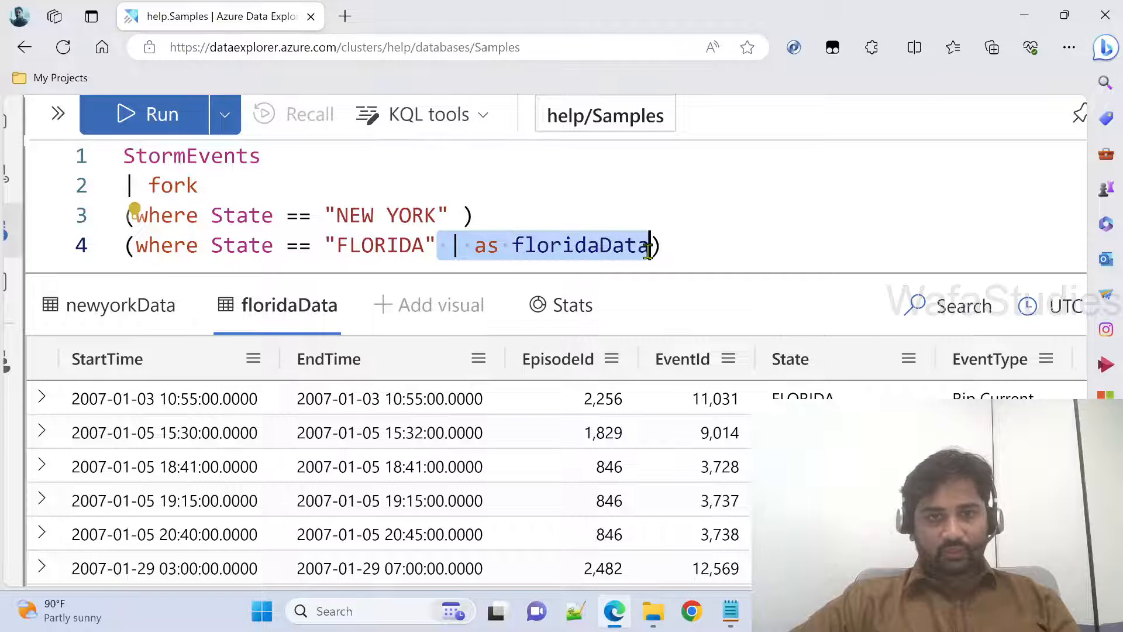
- Replace the as clauses with a = and b = prefixes on the two subqueries
{"action": "key", "text": "Delete"}
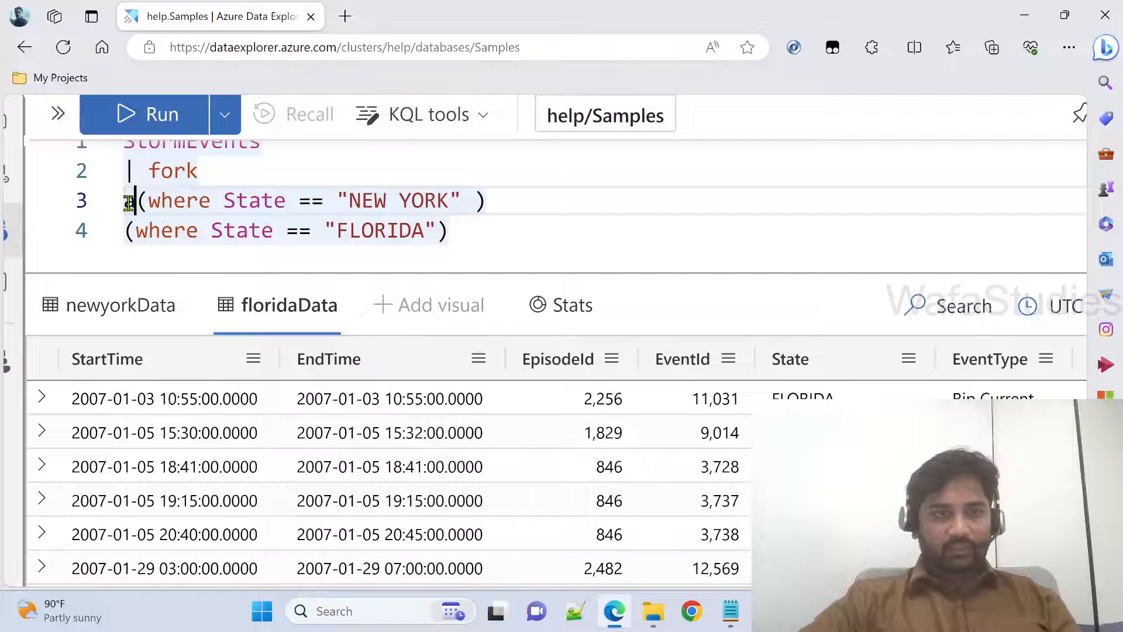
{"action": "type", "text": "a ="}
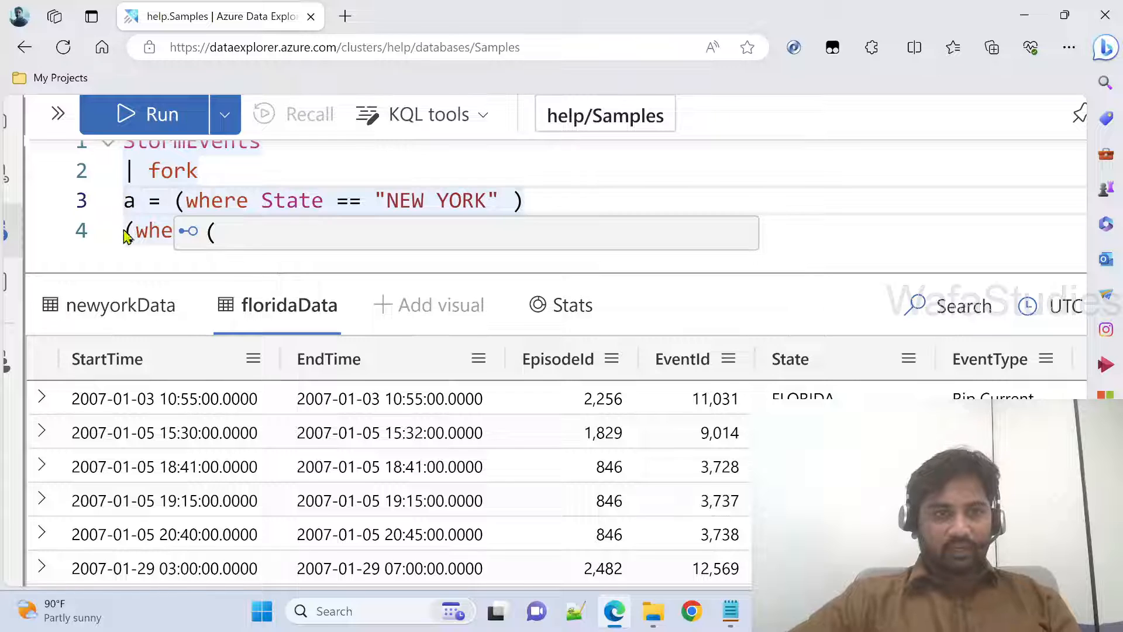
{"action": "type", "text": "State == \"FLORIDA\")"}
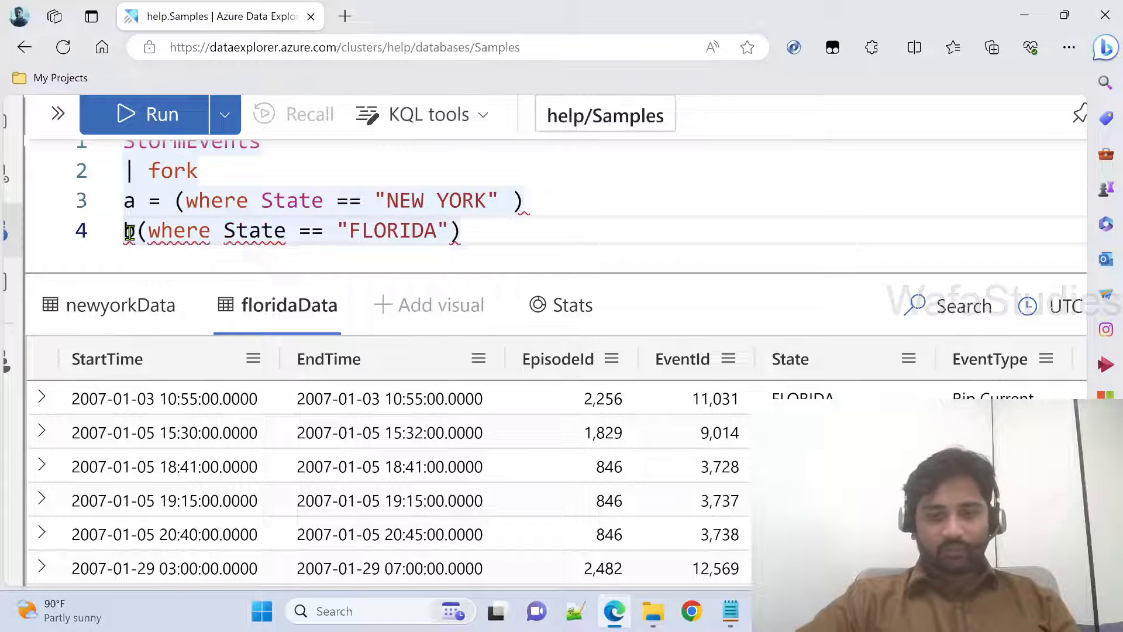
{"action": "type", "text": "b ="}
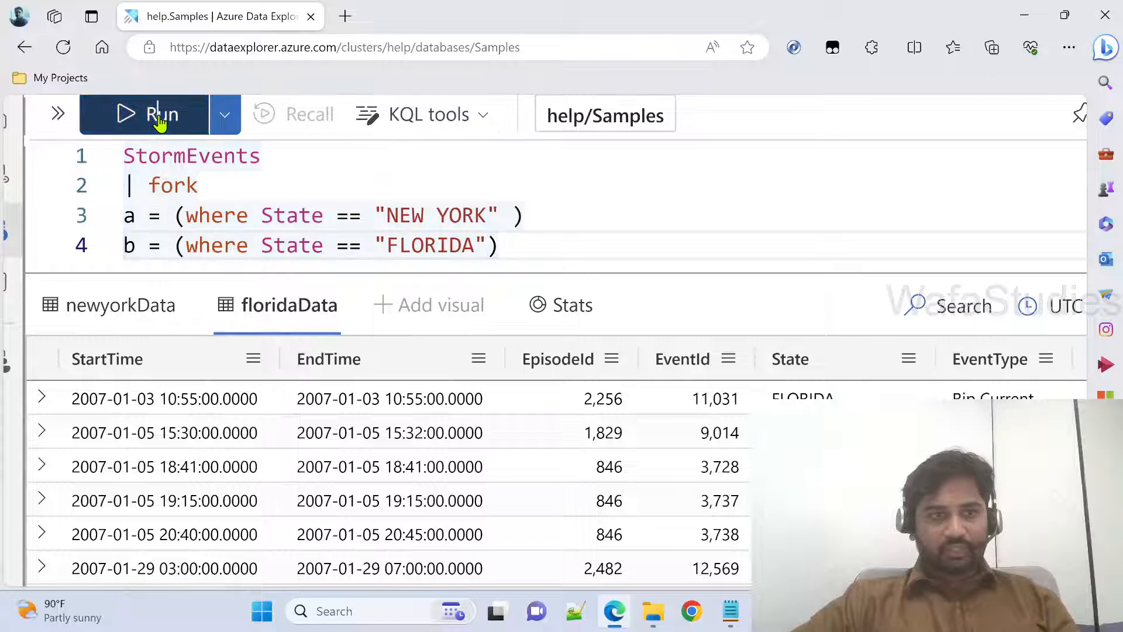
- Run the query and check result tabs b (FLORIDA) and a (NEW YORK)
{"action": "left_click", "coordinate": [159, 115]}
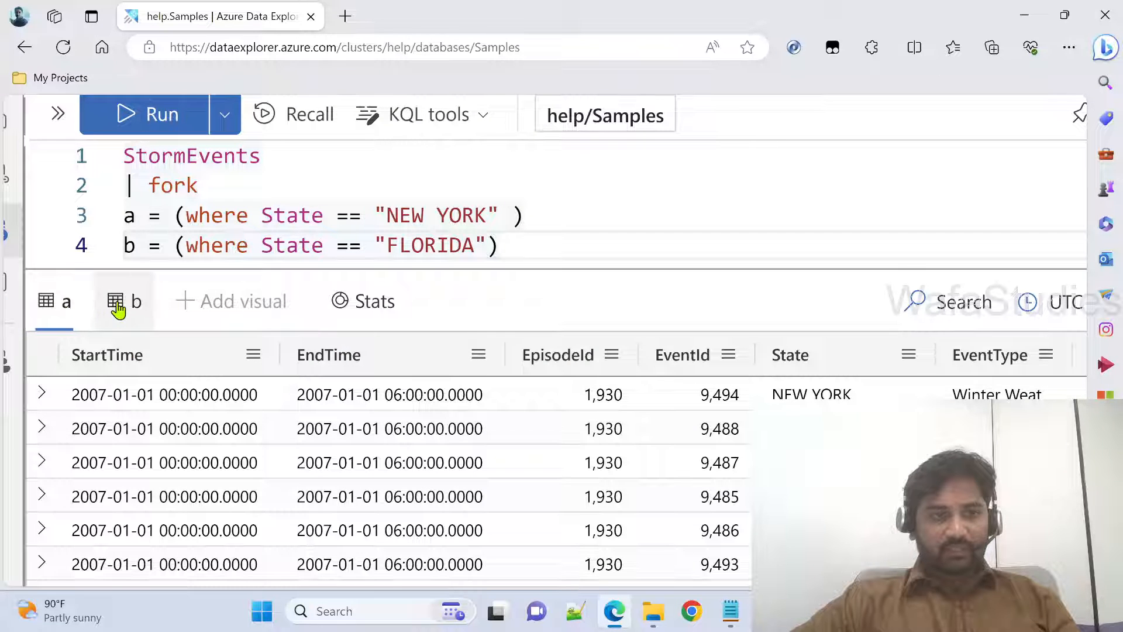
{"action": "left_click", "coordinate": [124, 301]}
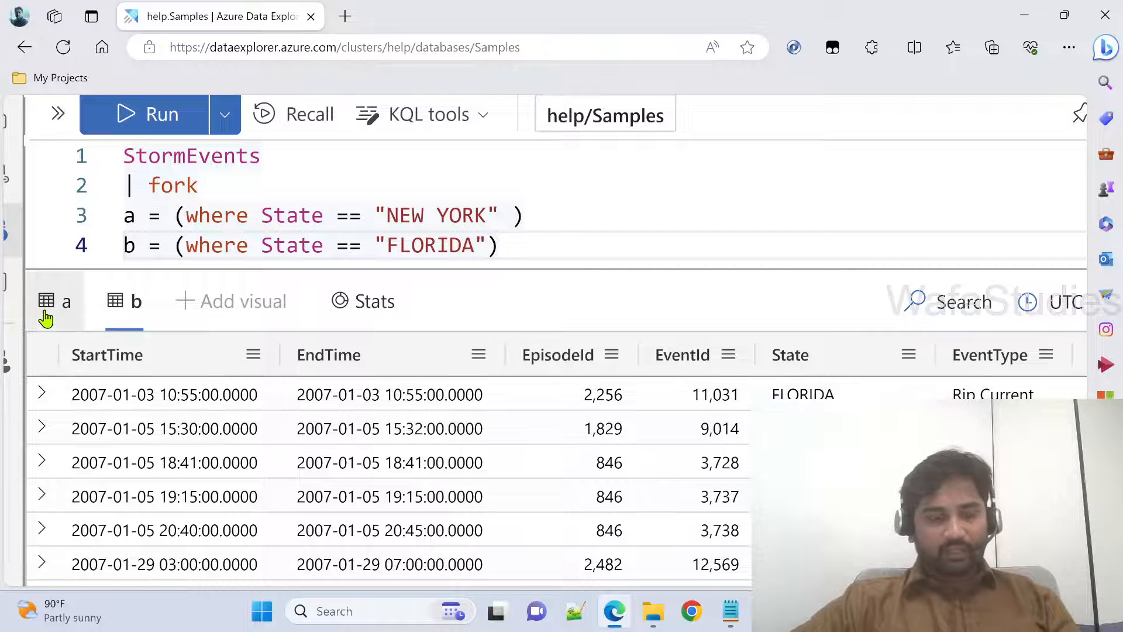
{"action": "left_click", "coordinate": [53, 301]}
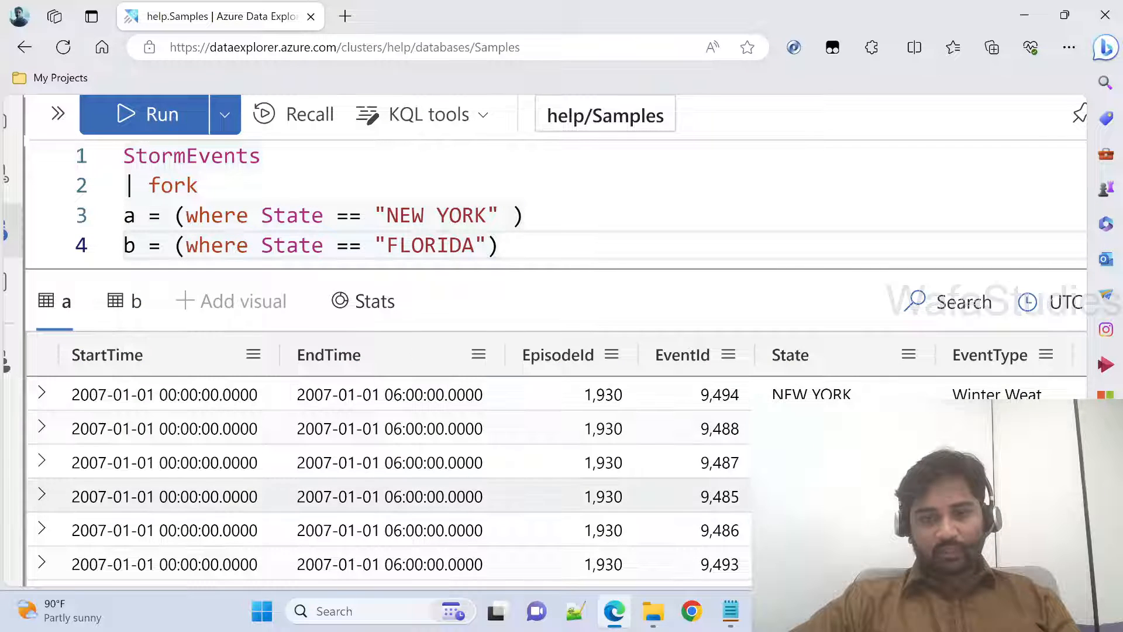